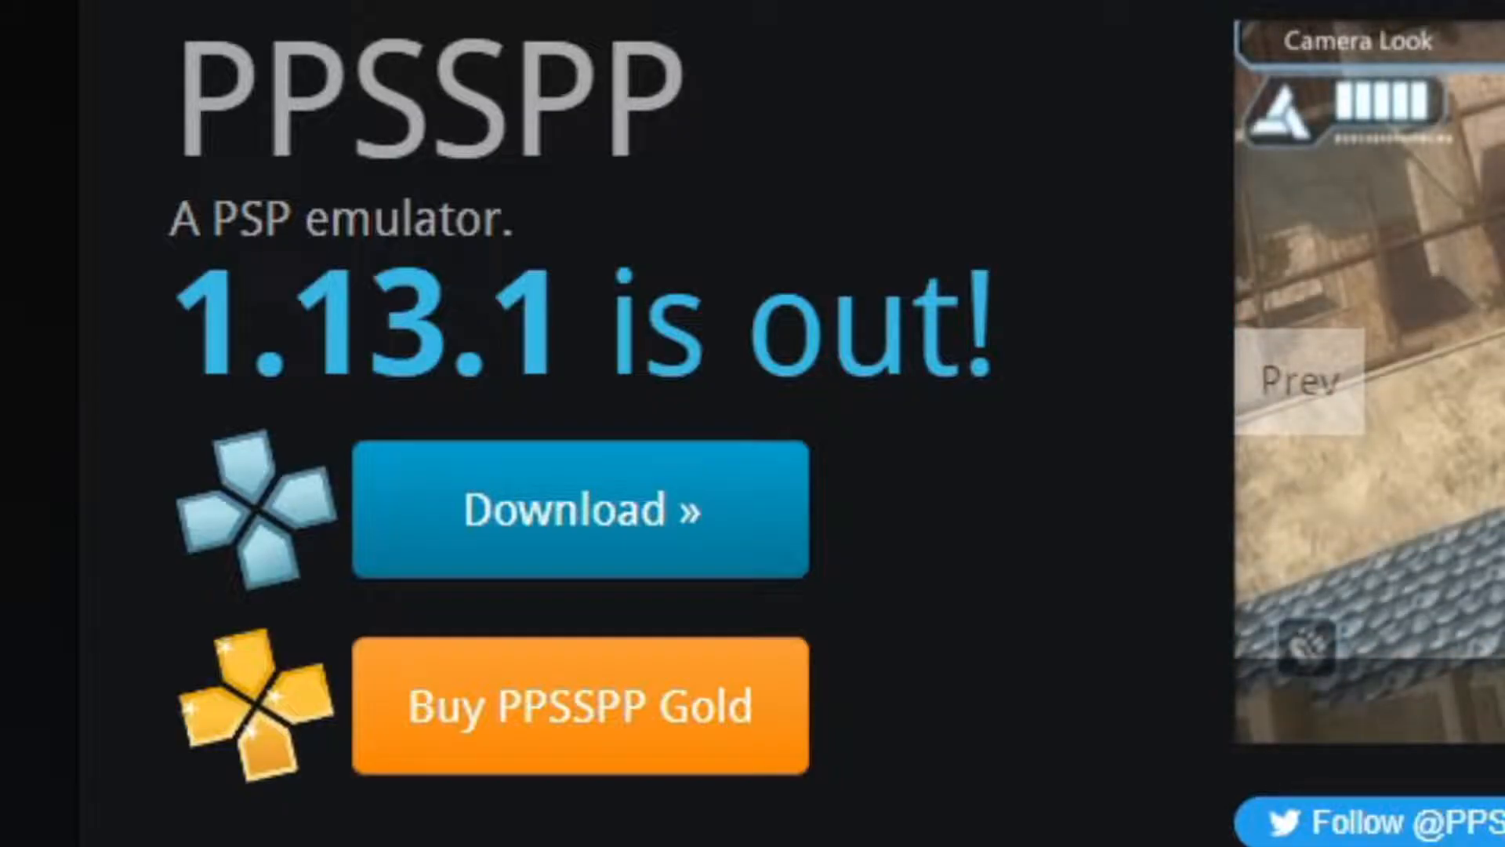
{"action": "mouse_move", "coordinate": [792, 485]}
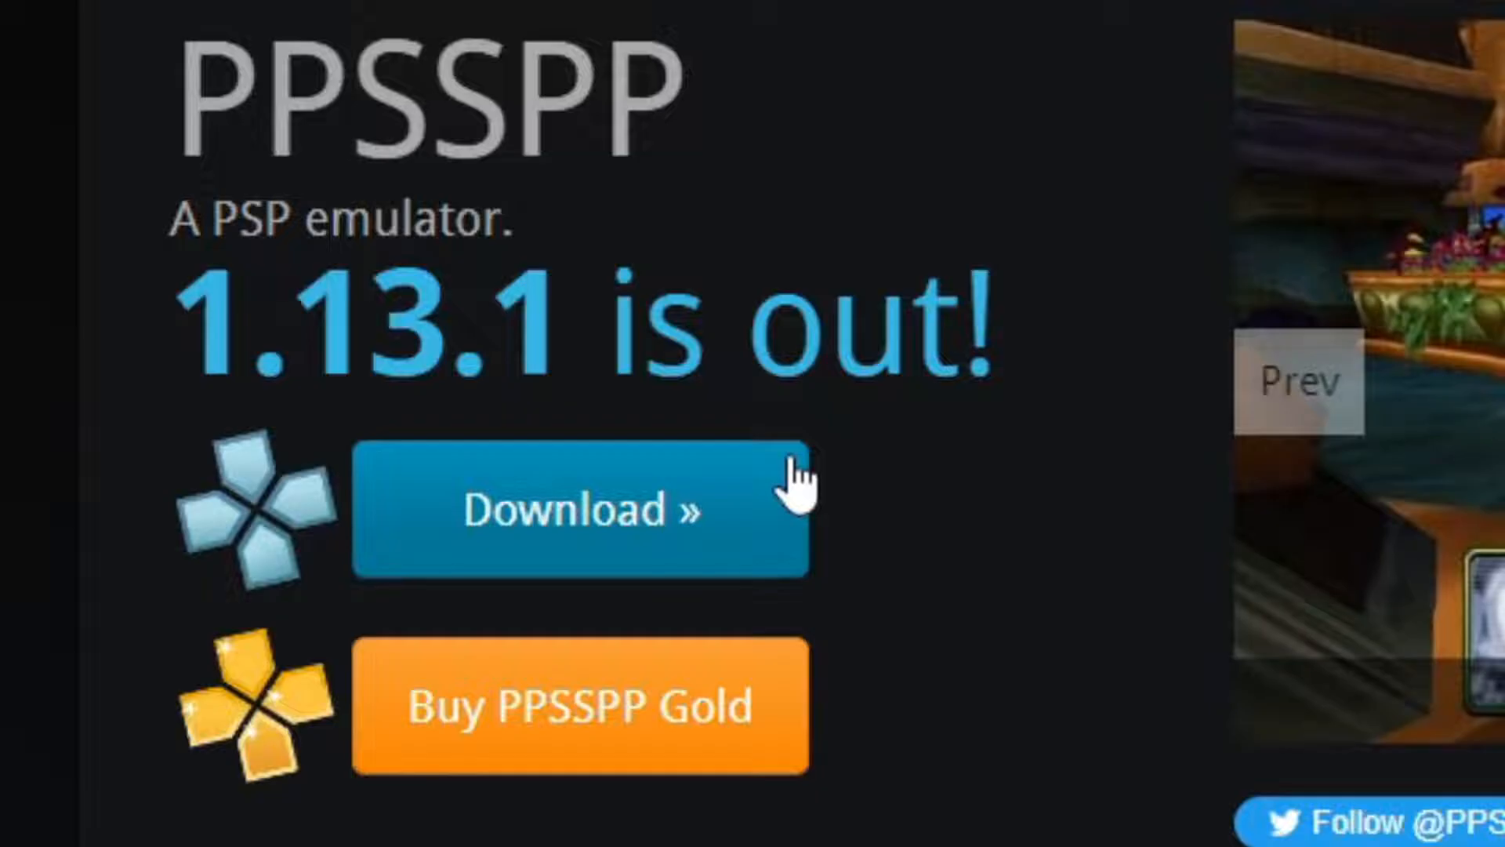
{"action": "mouse_move", "coordinate": [750, 515]}
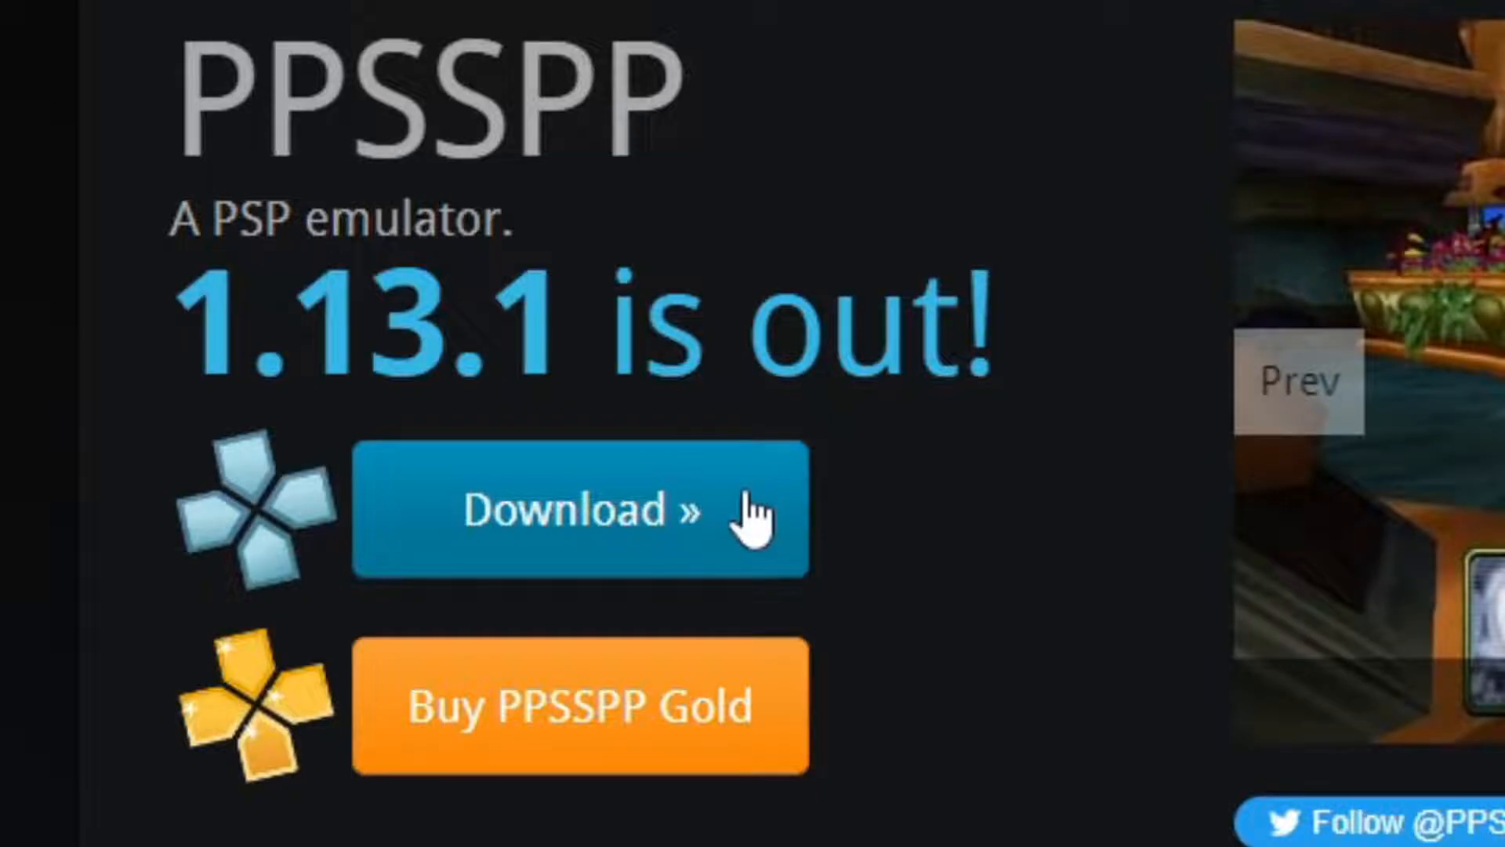
Download the PPSSPP 1.13.1 Windows zip from ppsspp.org onto the desktop
{"action": "left_click", "coordinate": [580, 508]}
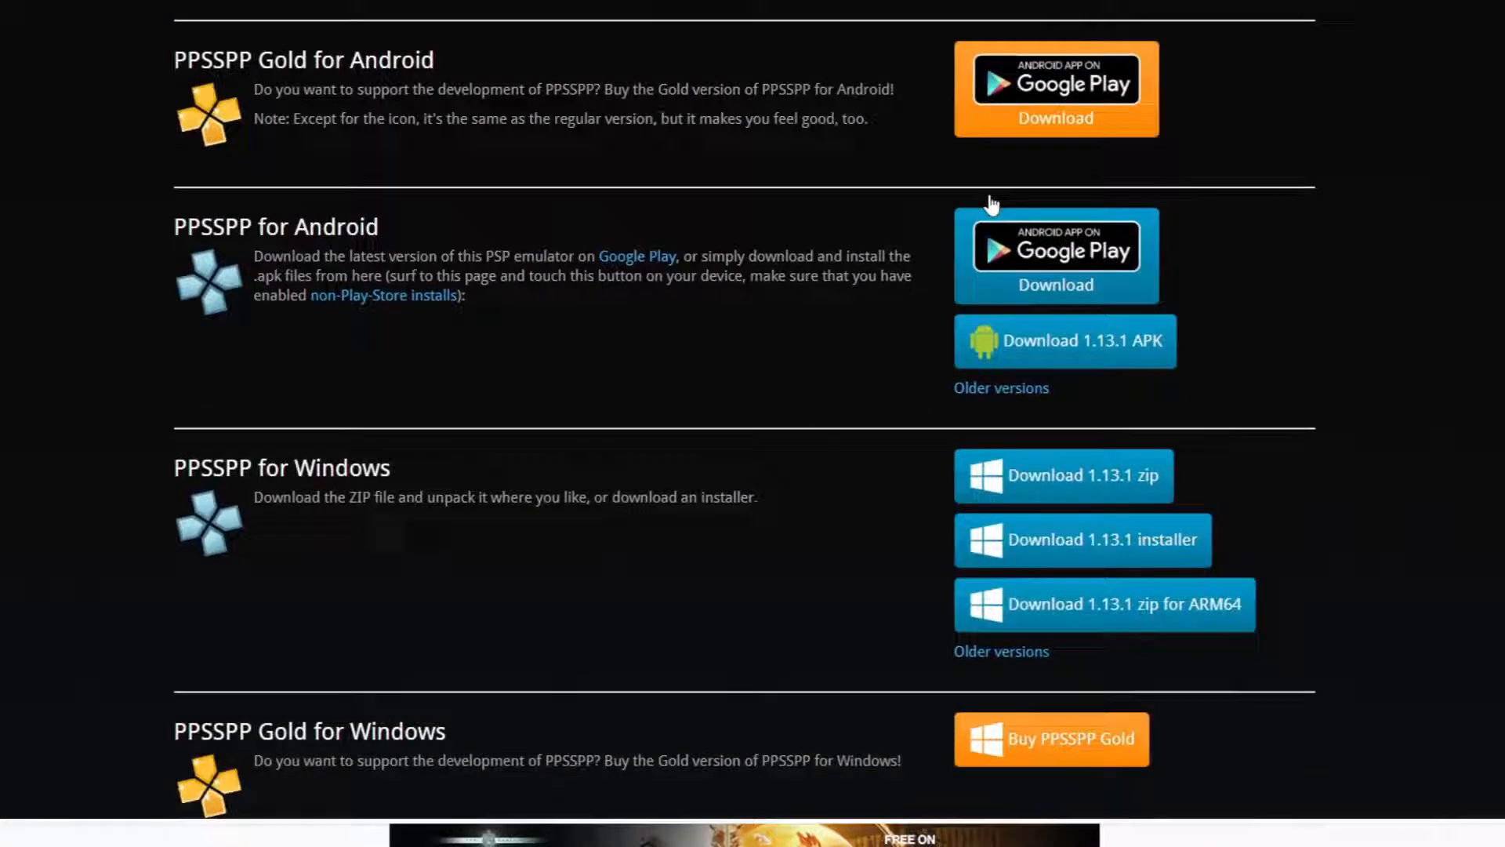
{"action": "scroll", "scroll_direction": "down", "scroll_amount": 3}
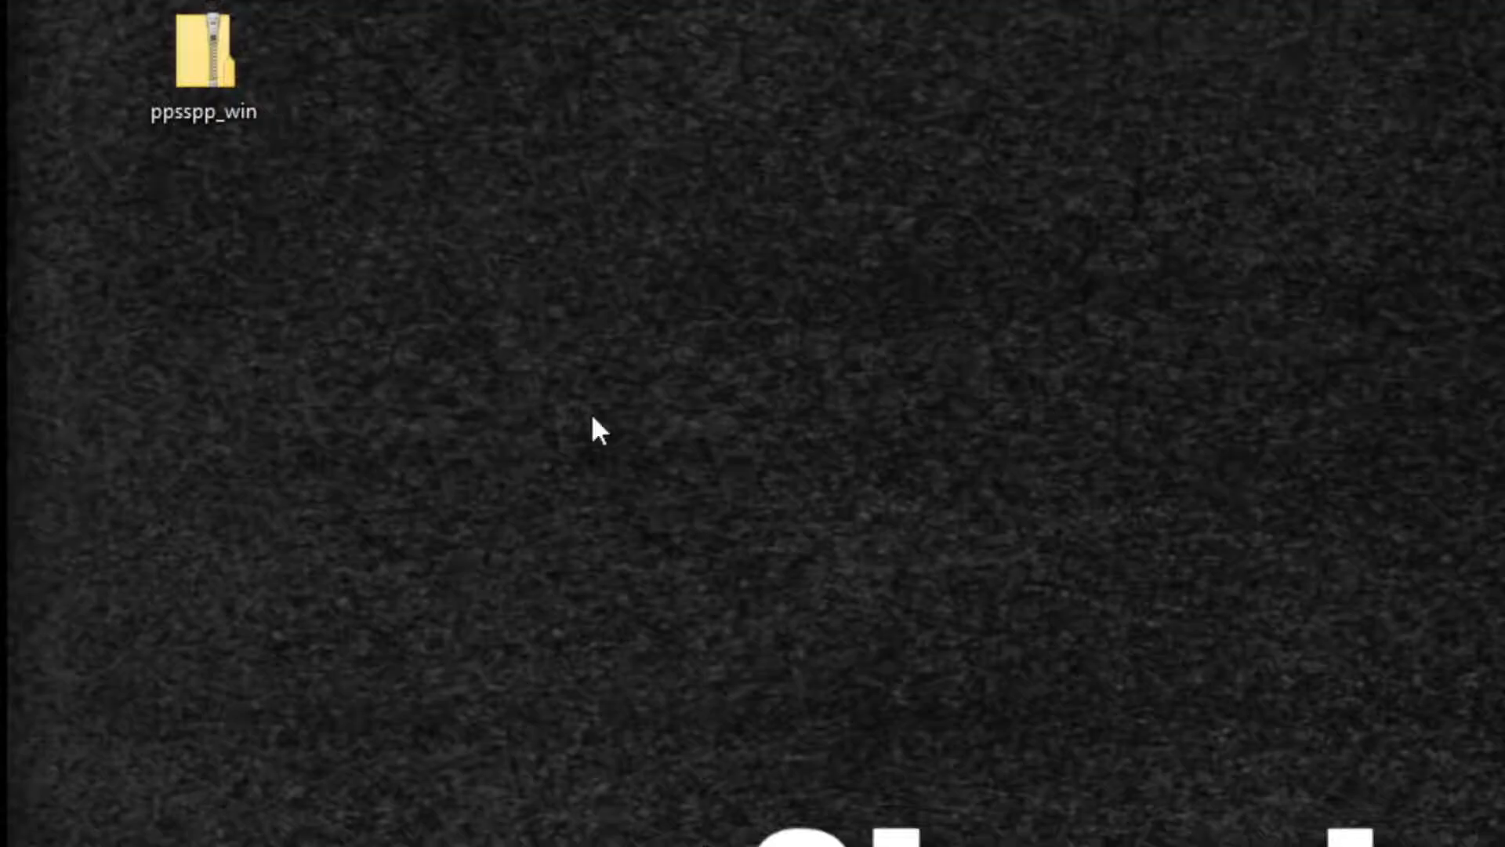
Extract ppsspp_win.zip onto the desktop with 7-Zip's Extract Here
{"action": "right_click", "coordinate": [205, 47]}
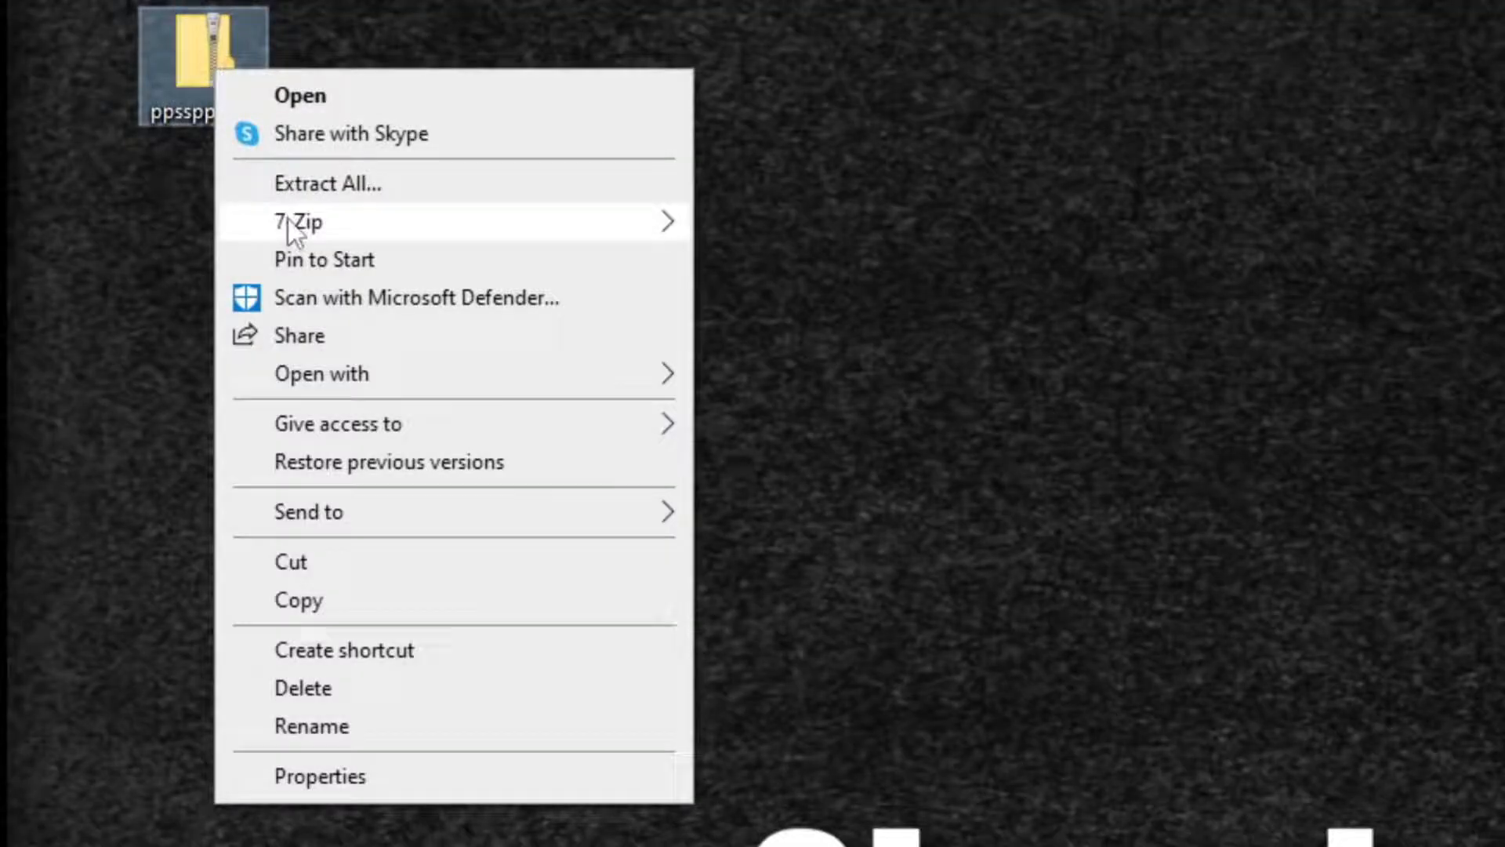
{"action": "mouse_move", "coordinate": [295, 222]}
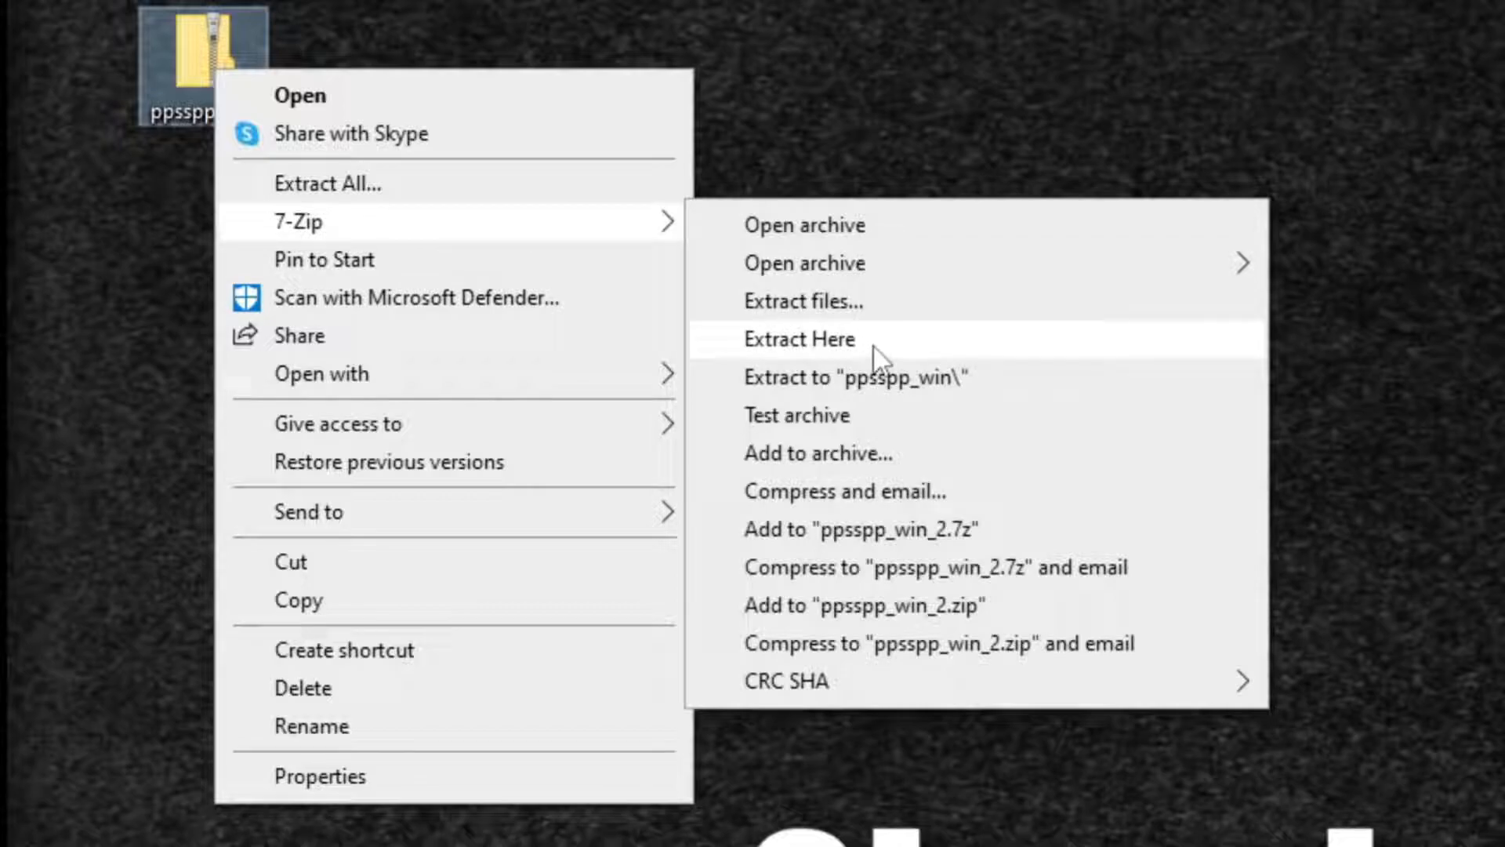
{"action": "left_click", "coordinate": [800, 339]}
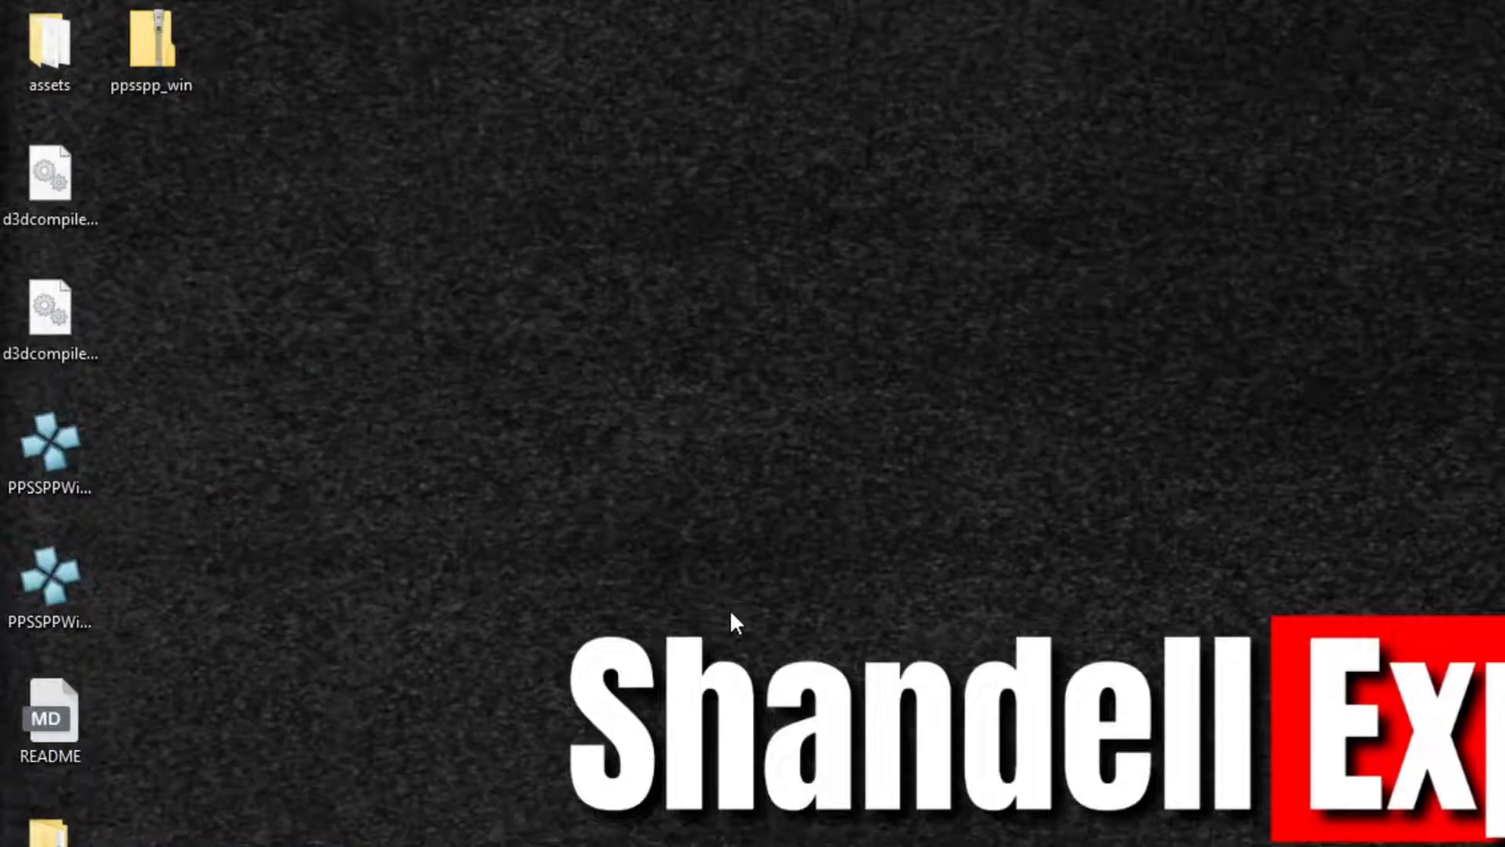
{"action": "mouse_move", "coordinate": [596, 582]}
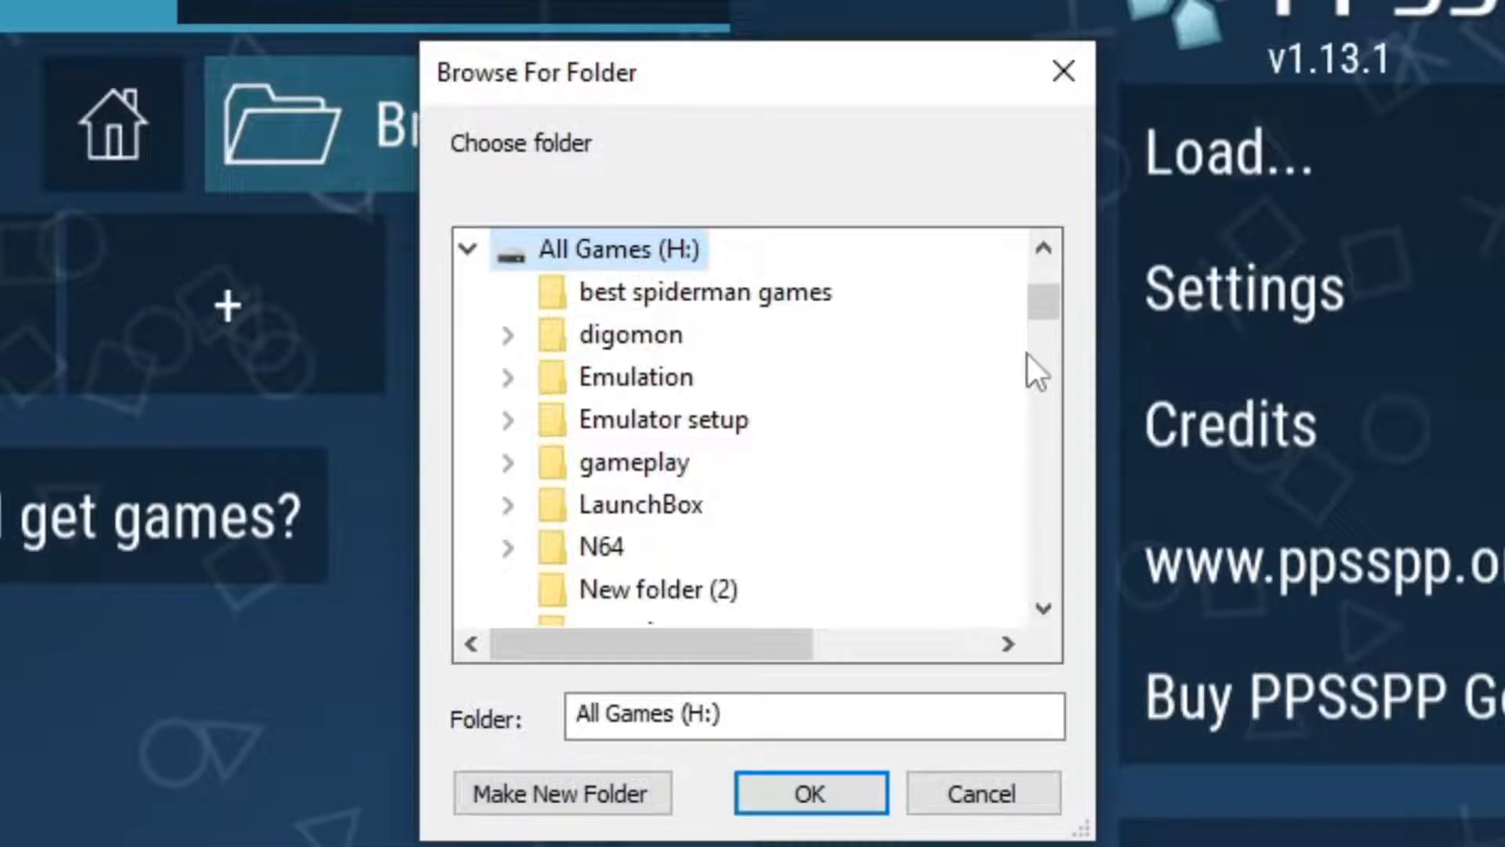
Point the Games tab at the 'psp Games' folder on All Games (H:)
{"action": "scroll", "scroll_direction": "down", "scroll_amount": 3}
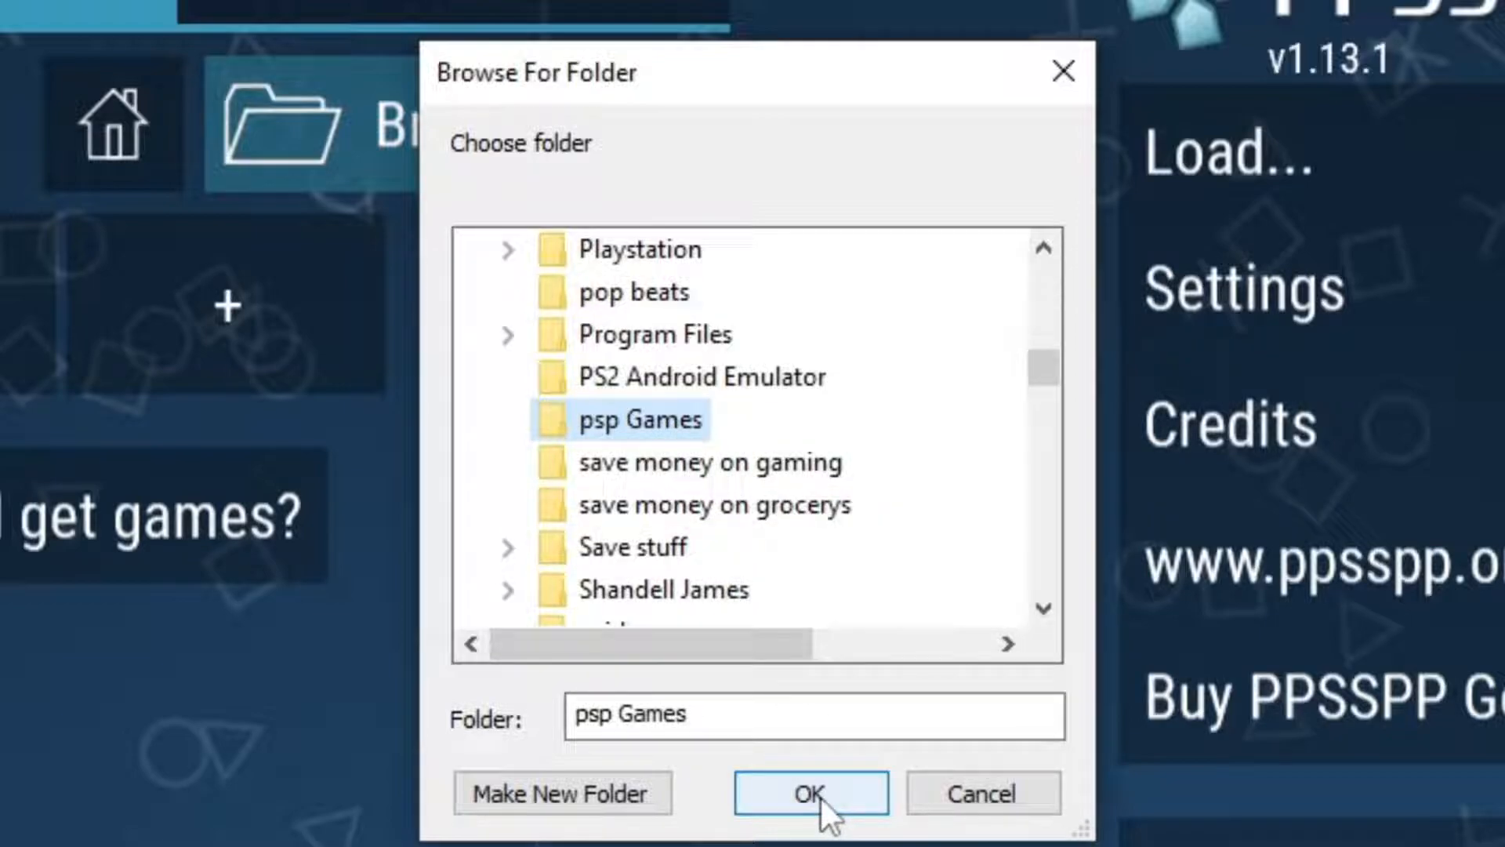
{"action": "left_click", "coordinate": [812, 794]}
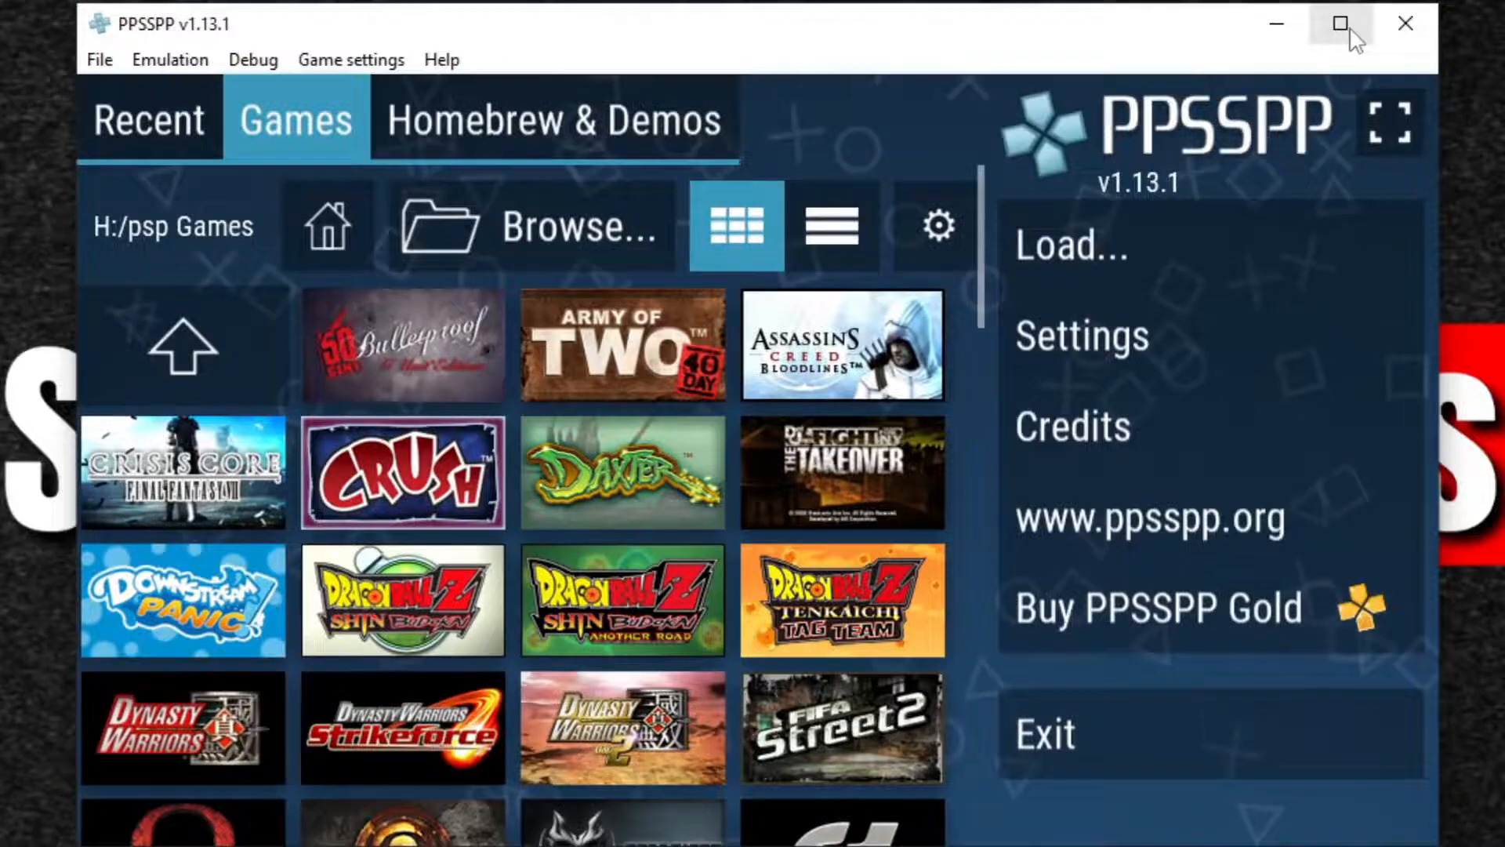
Maximize PPSSPP and set Graphics rendering resolution to 5× PSP
{"action": "left_click", "coordinate": [1339, 24]}
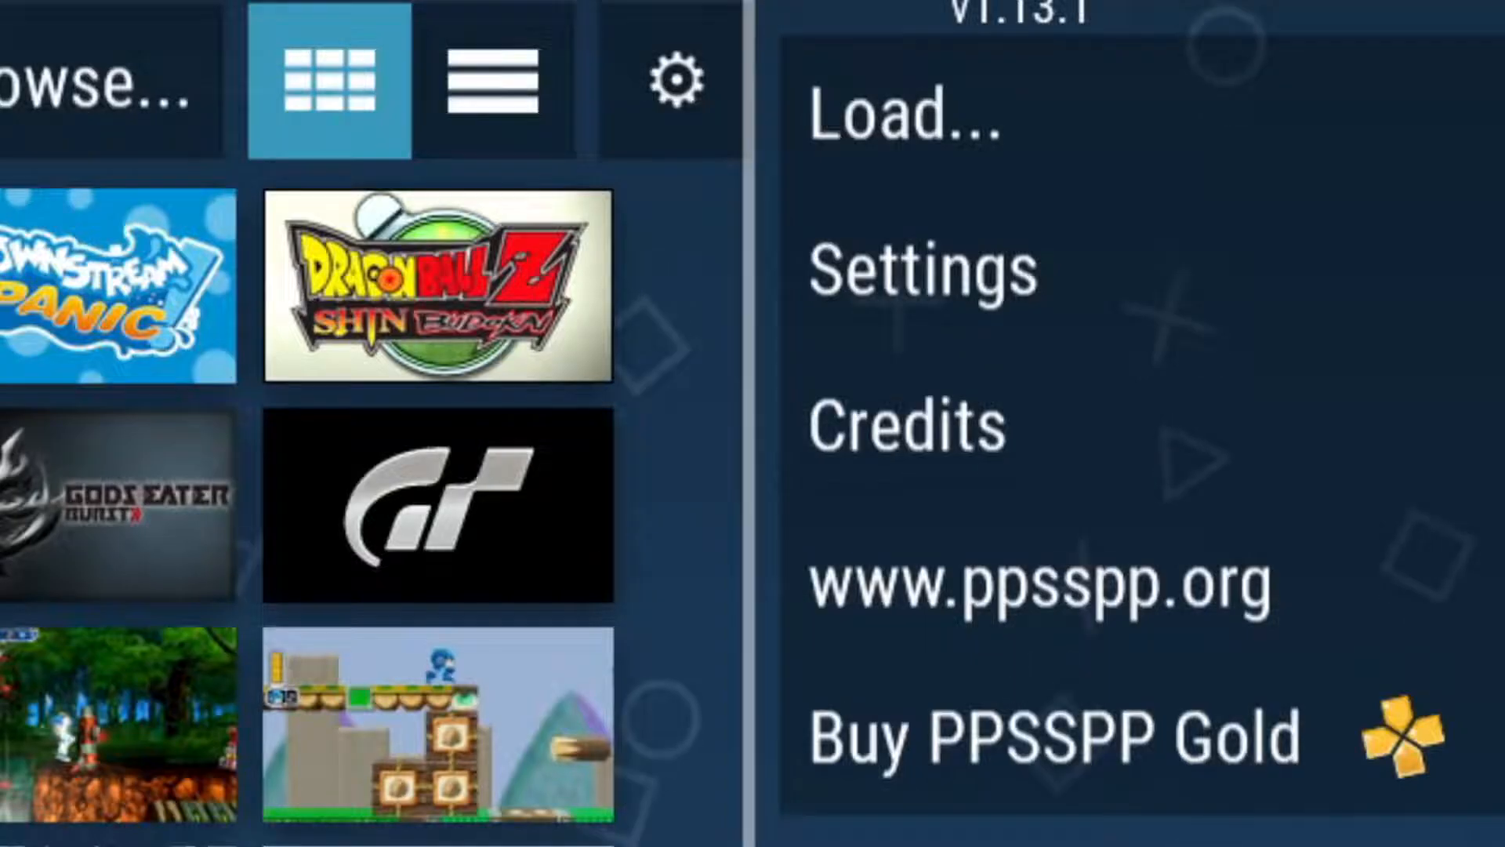
{"action": "mouse_move", "coordinate": [1048, 299]}
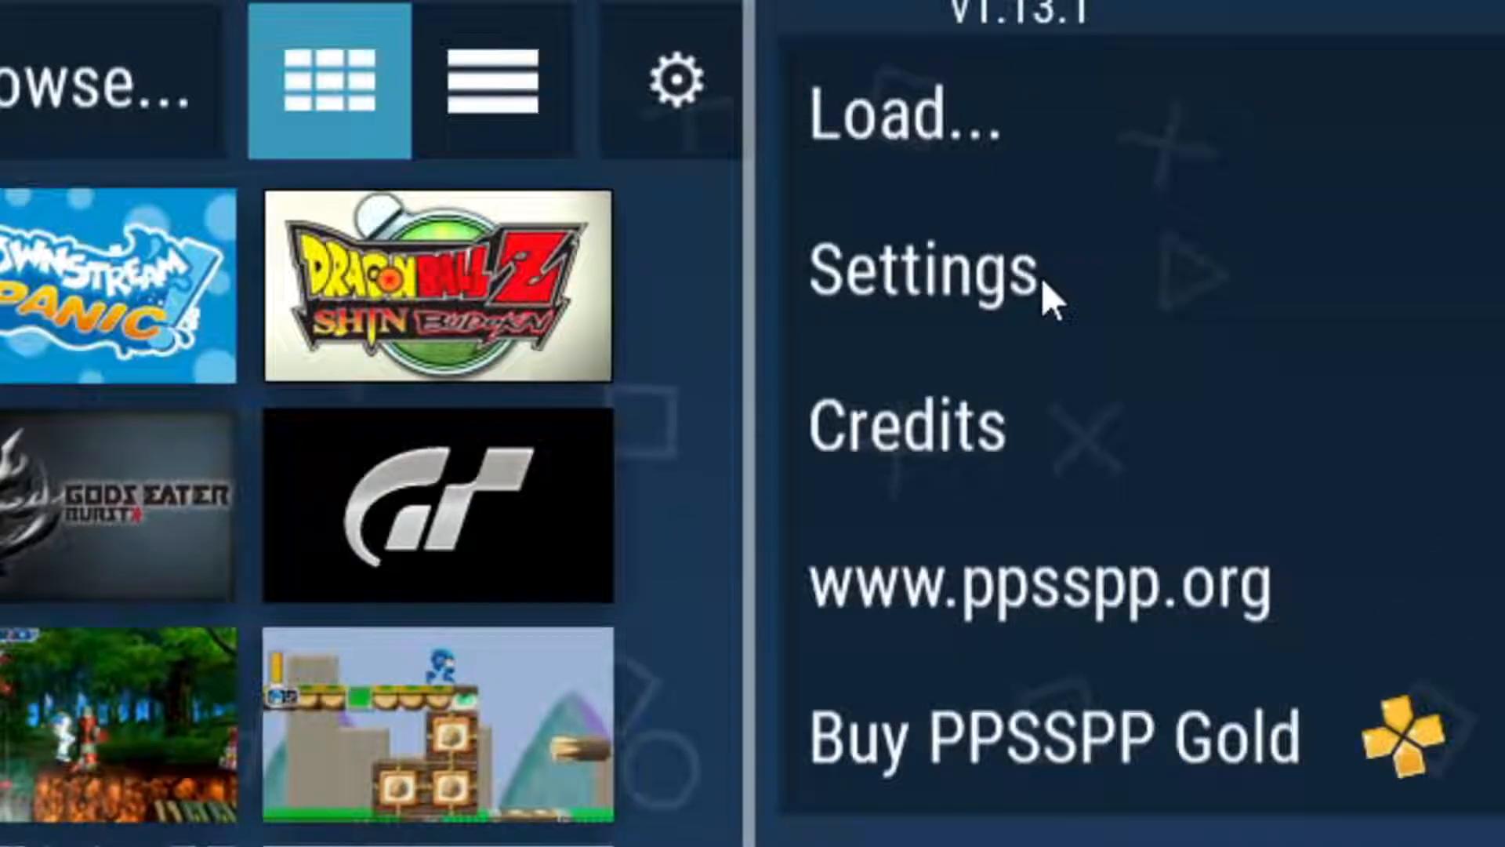
{"action": "left_click", "coordinate": [922, 279]}
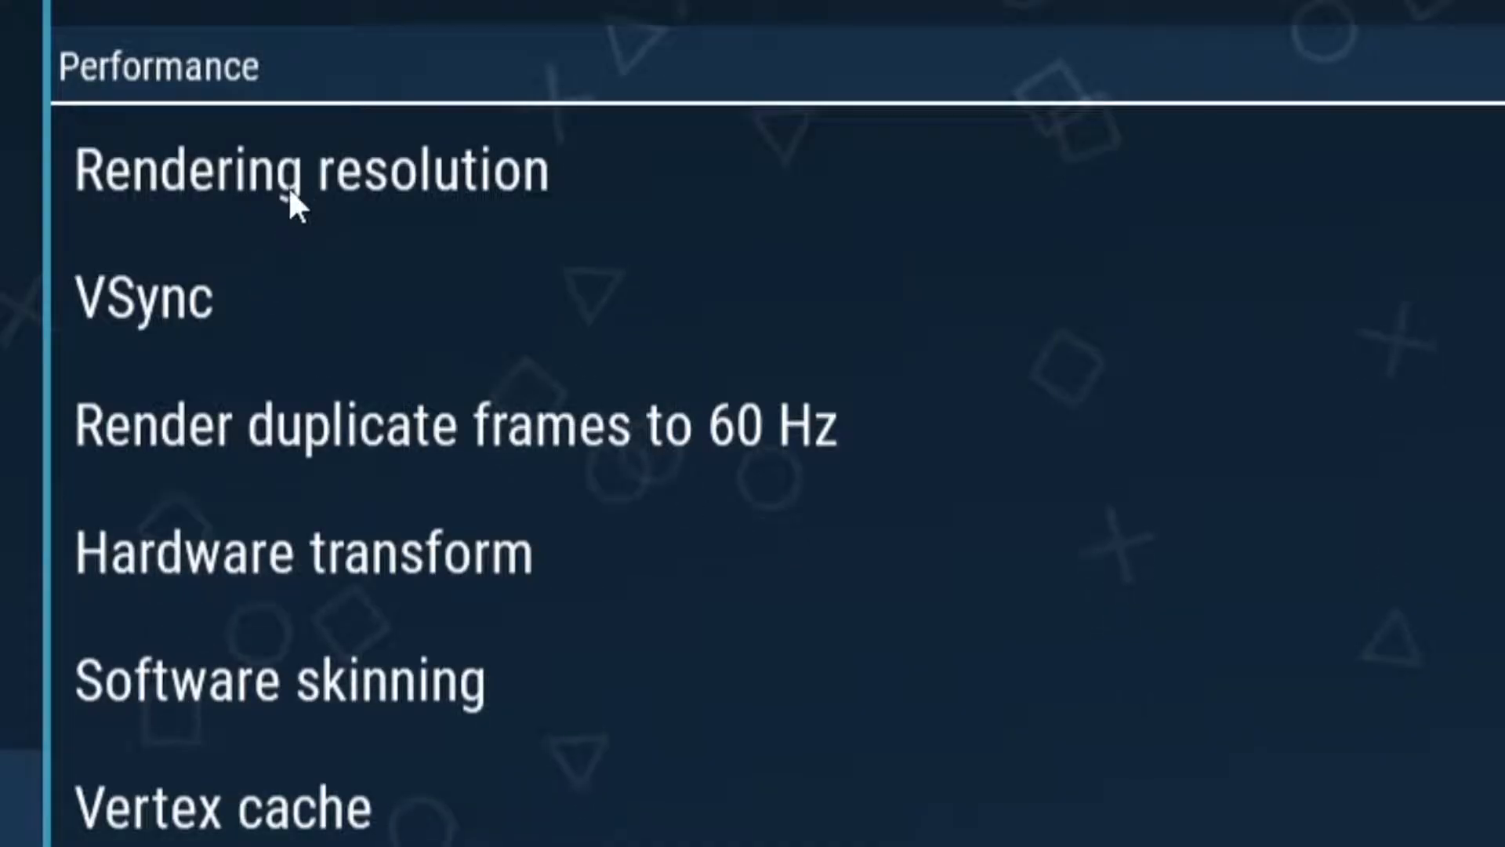
{"action": "left_click", "coordinate": [292, 169]}
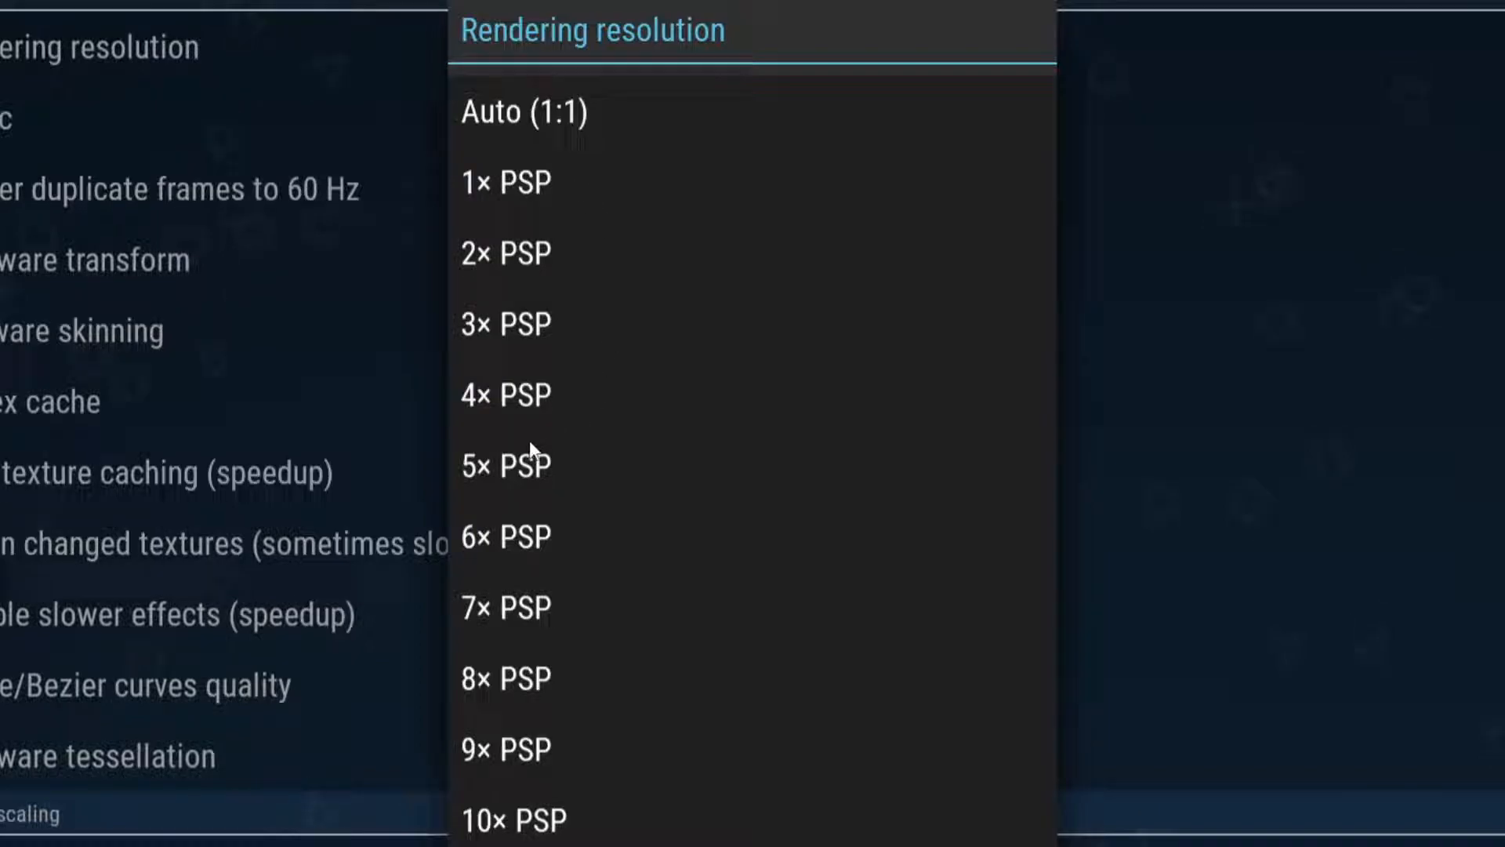
{"action": "left_click", "coordinate": [505, 462]}
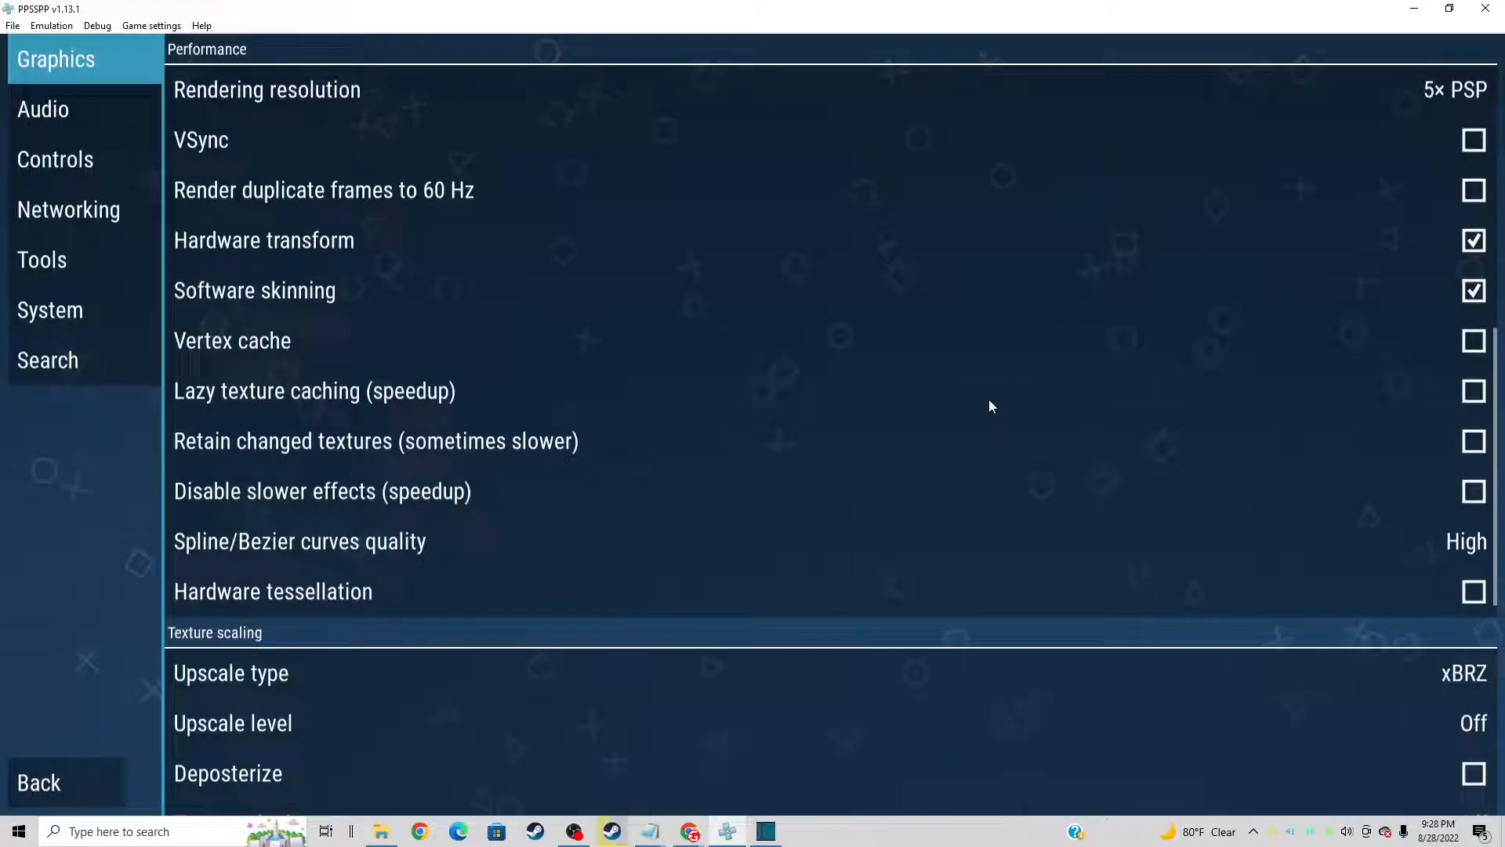
Choose a texture upscale level and hide the on-screen FPS counter
{"action": "scroll", "scroll_direction": "down", "scroll_amount": 3}
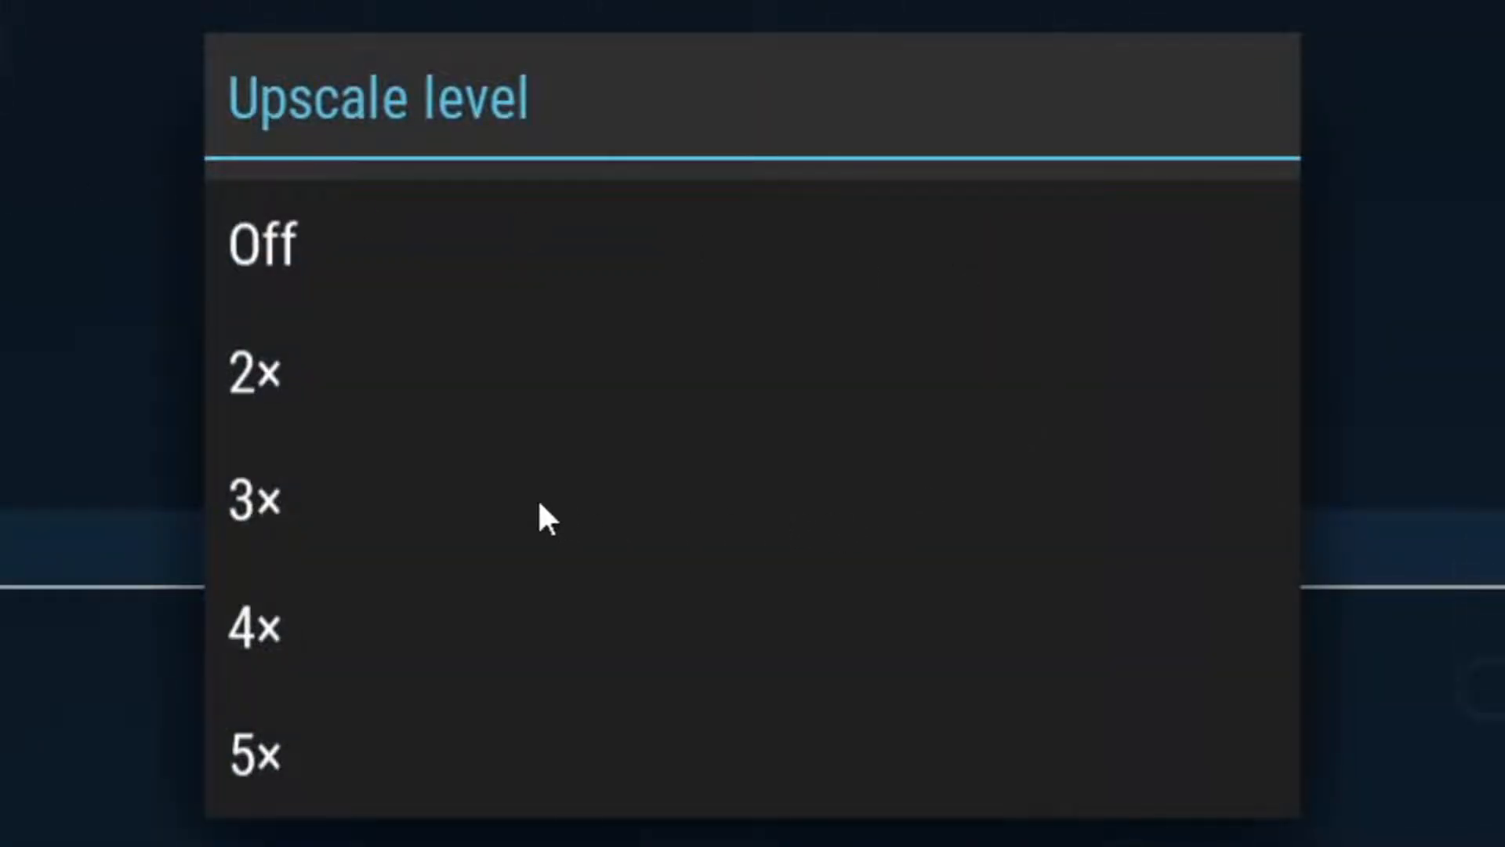
{"action": "left_click", "coordinate": [253, 499]}
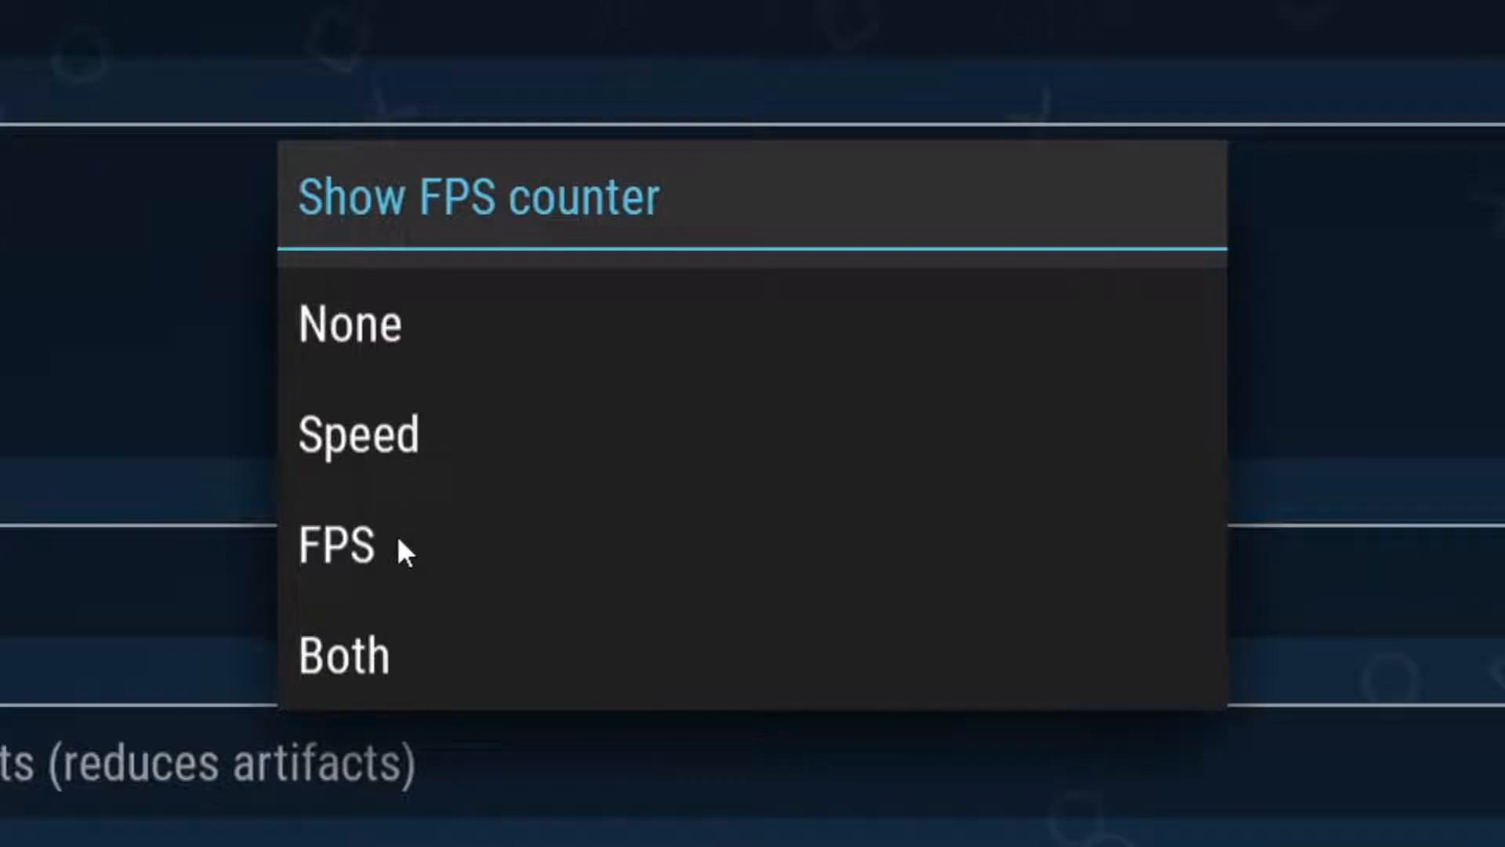
{"action": "mouse_move", "coordinate": [374, 376]}
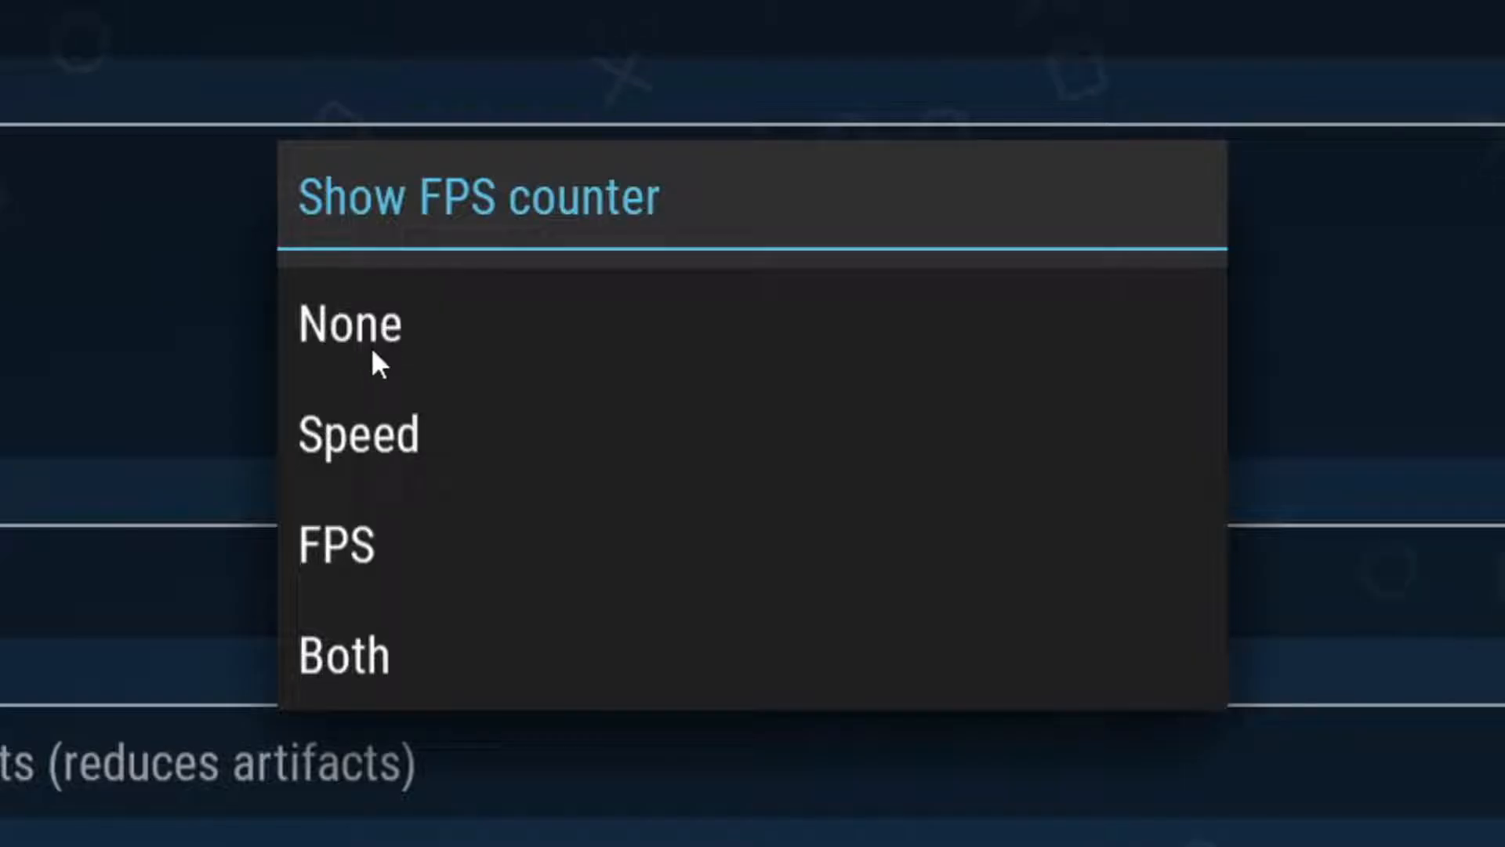
{"action": "left_click", "coordinate": [350, 325]}
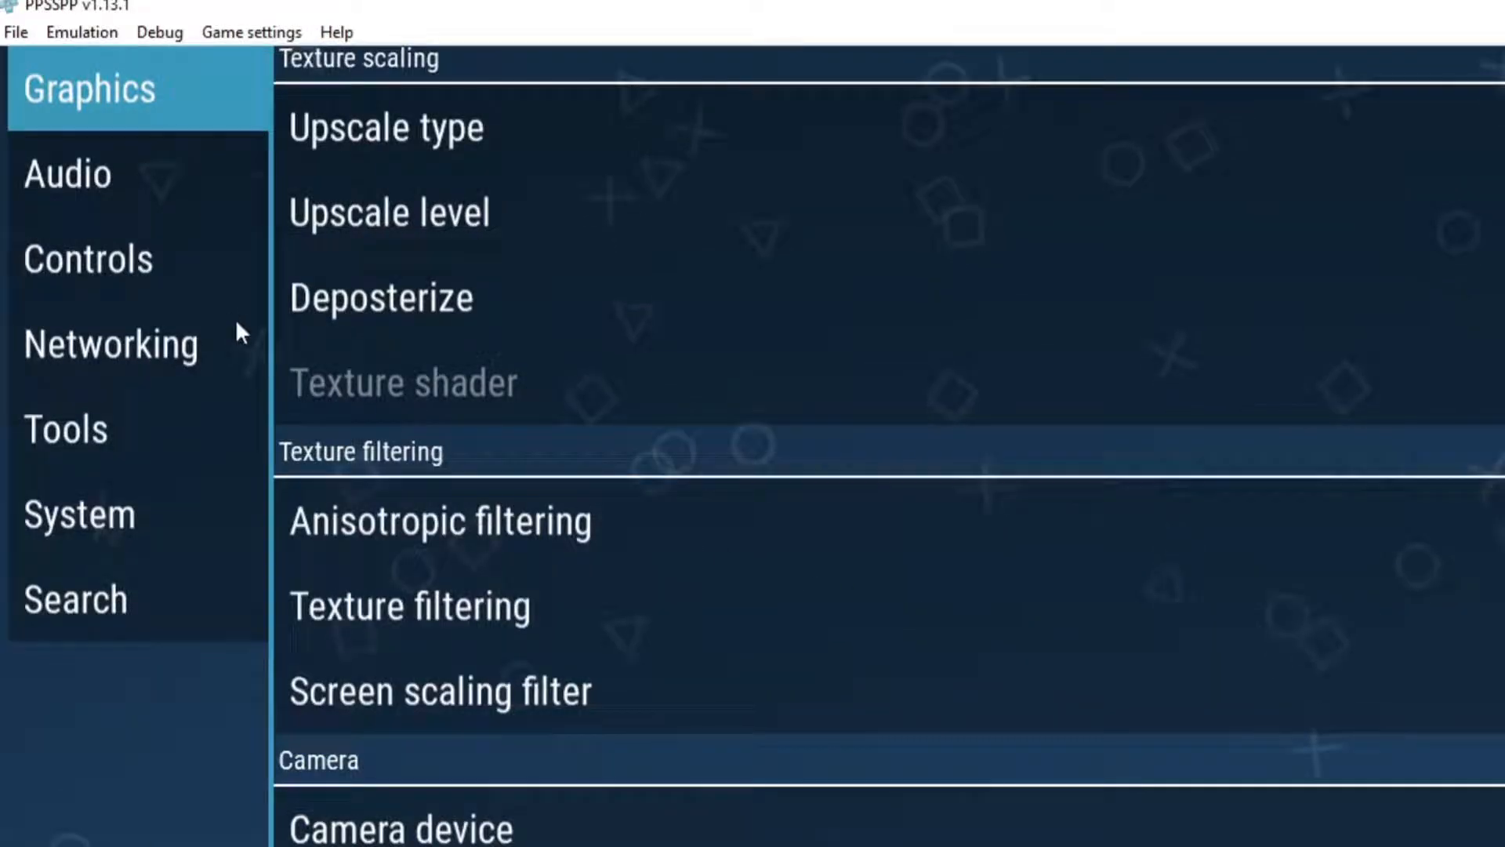
{"action": "left_click", "coordinate": [88, 259]}
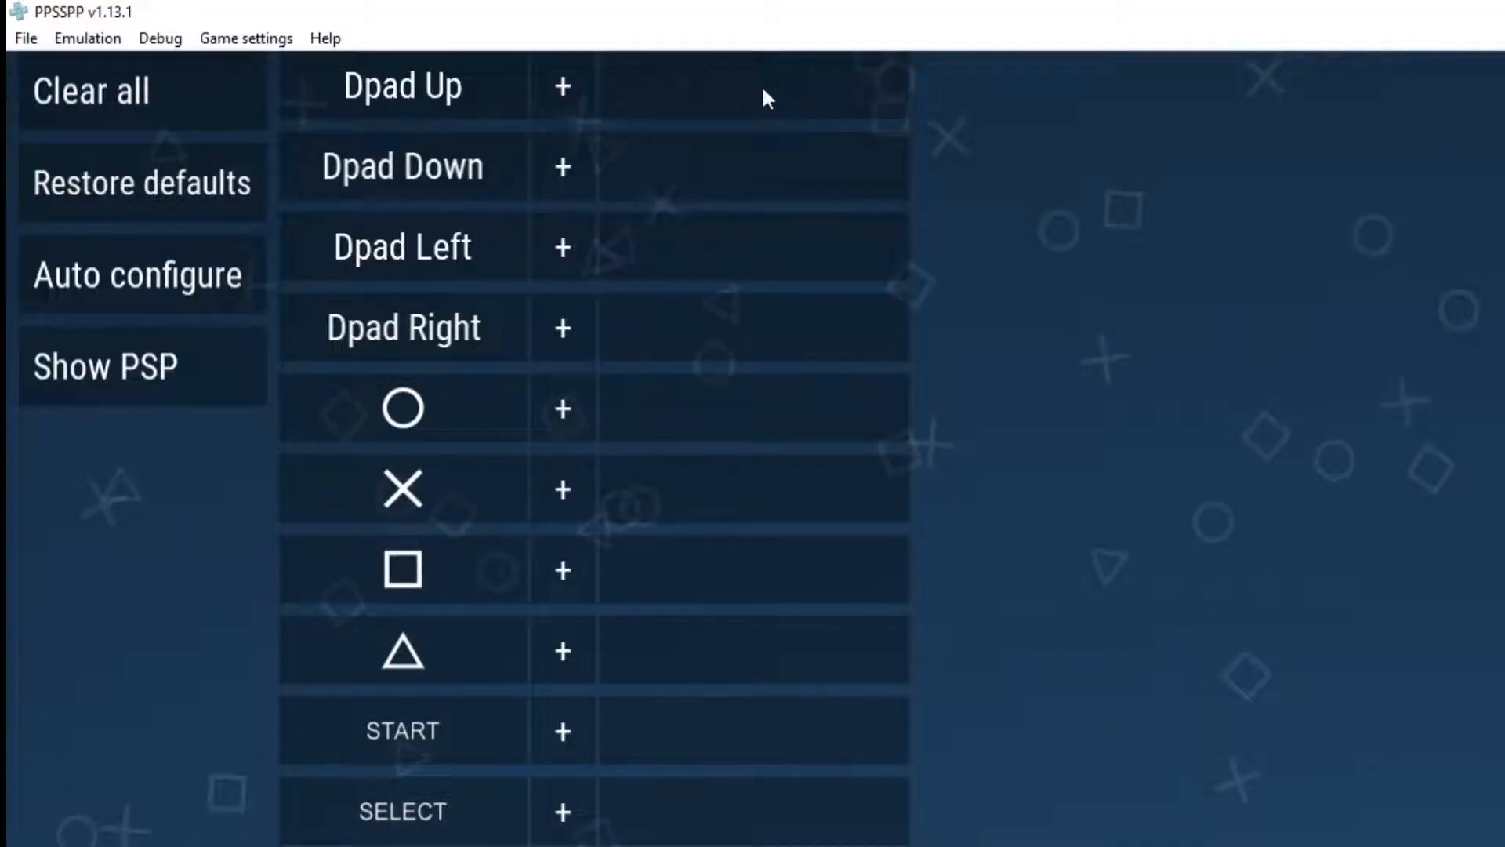
Map the Xbox 360 pad's directions to the D-pad and its A button to circle
{"action": "left_click", "coordinate": [561, 86]}
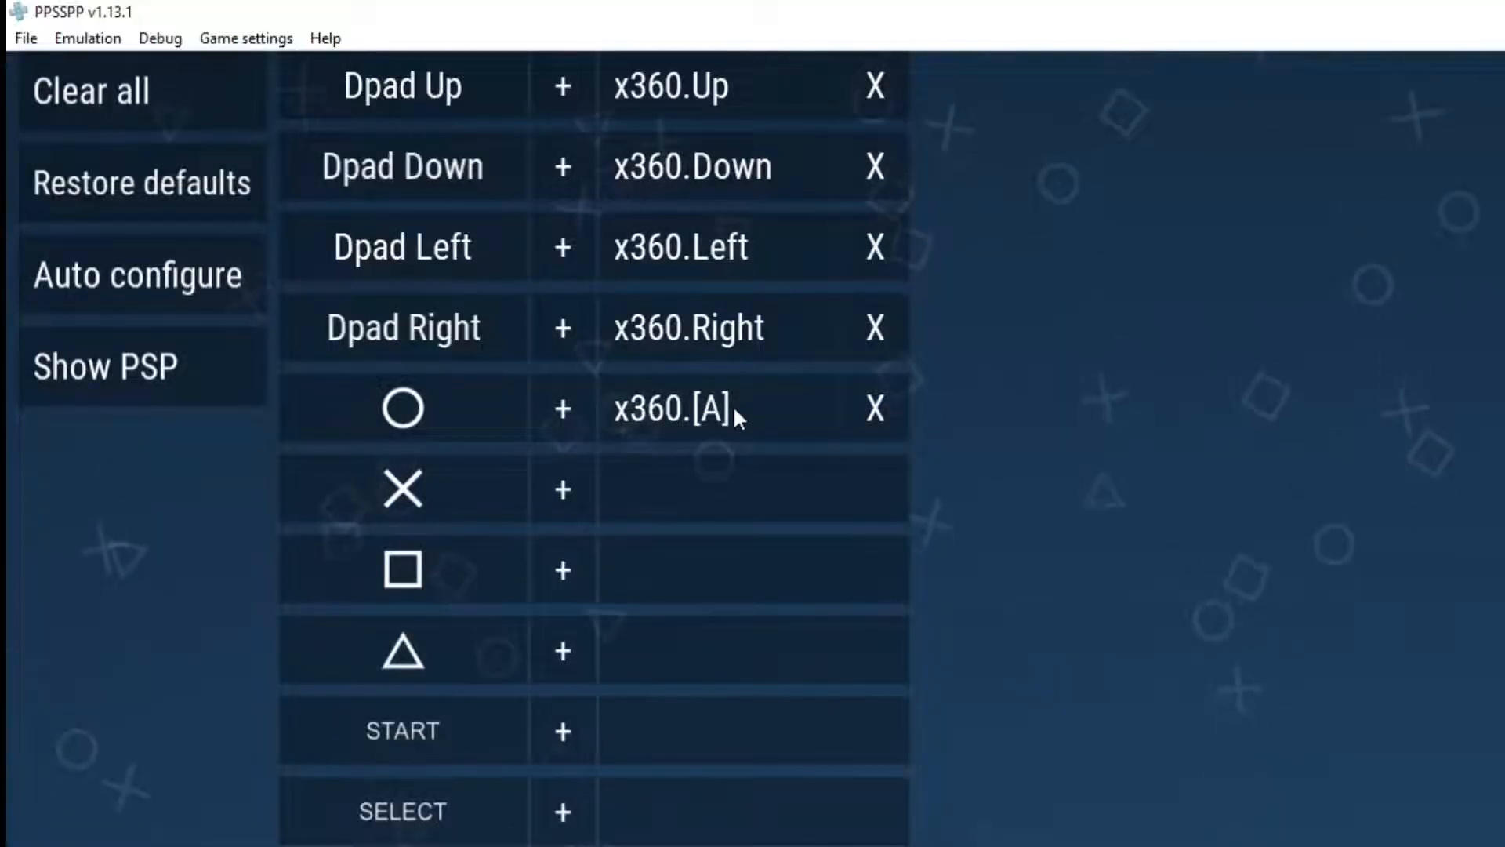
{"action": "mouse_move", "coordinate": [185, 295]}
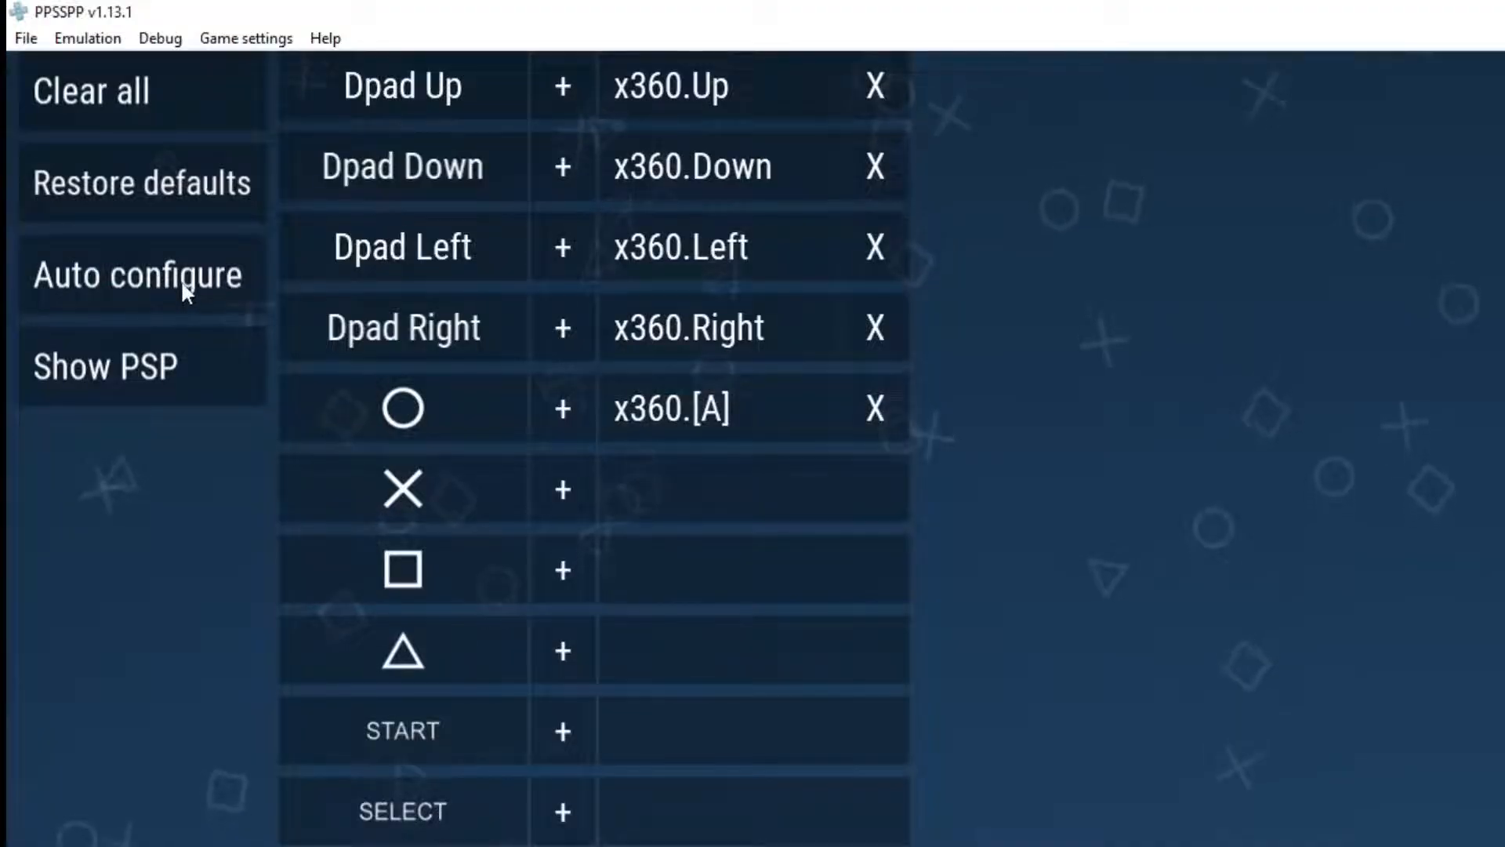
Auto configure all controls with the 'Xbox 360 Pad: 1118/736' profile
{"action": "left_click", "coordinate": [135, 273]}
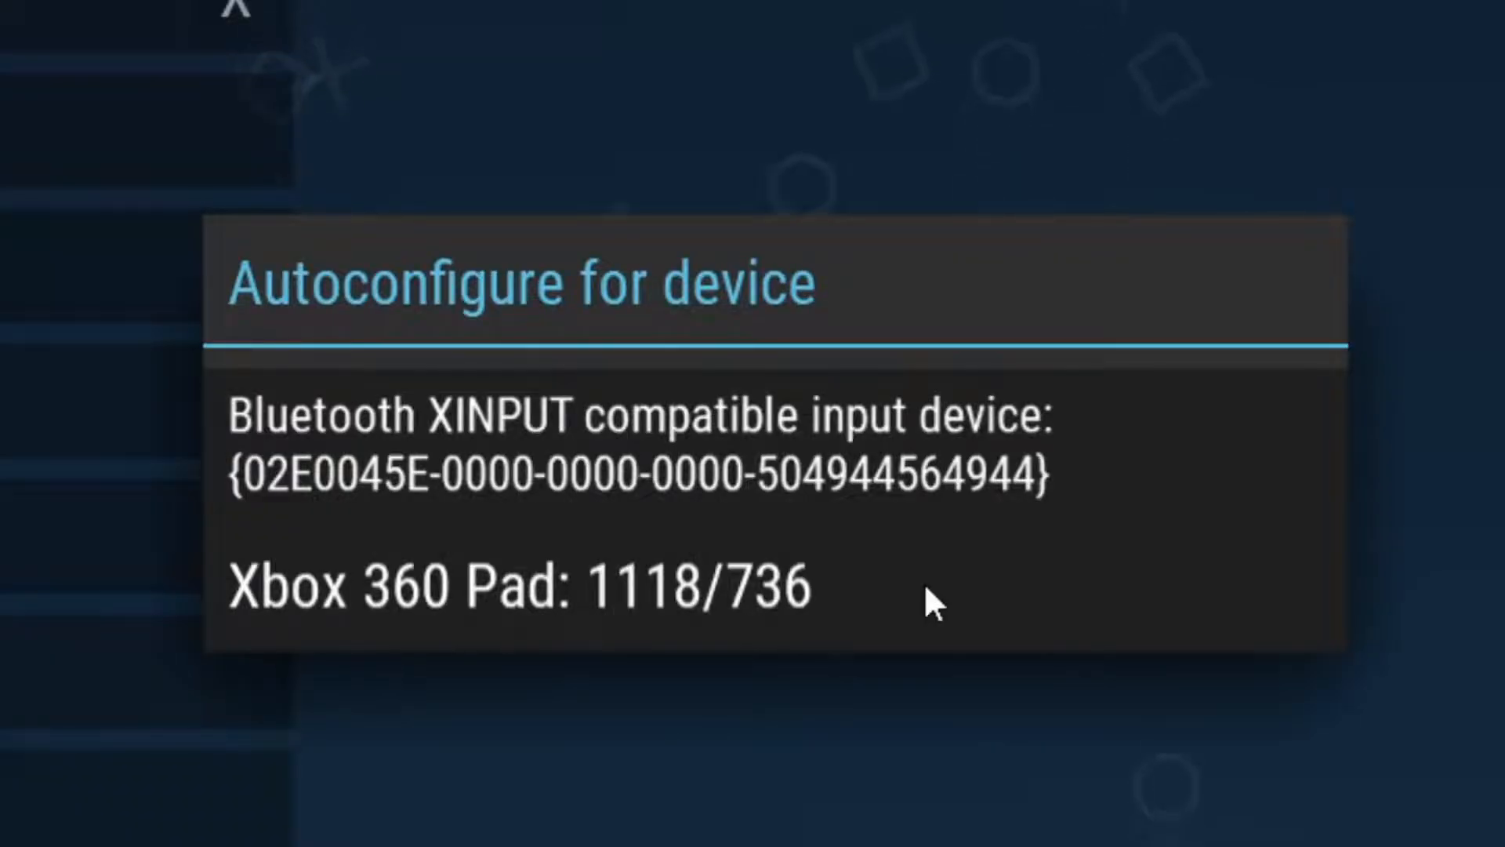
{"action": "mouse_move", "coordinate": [771, 483]}
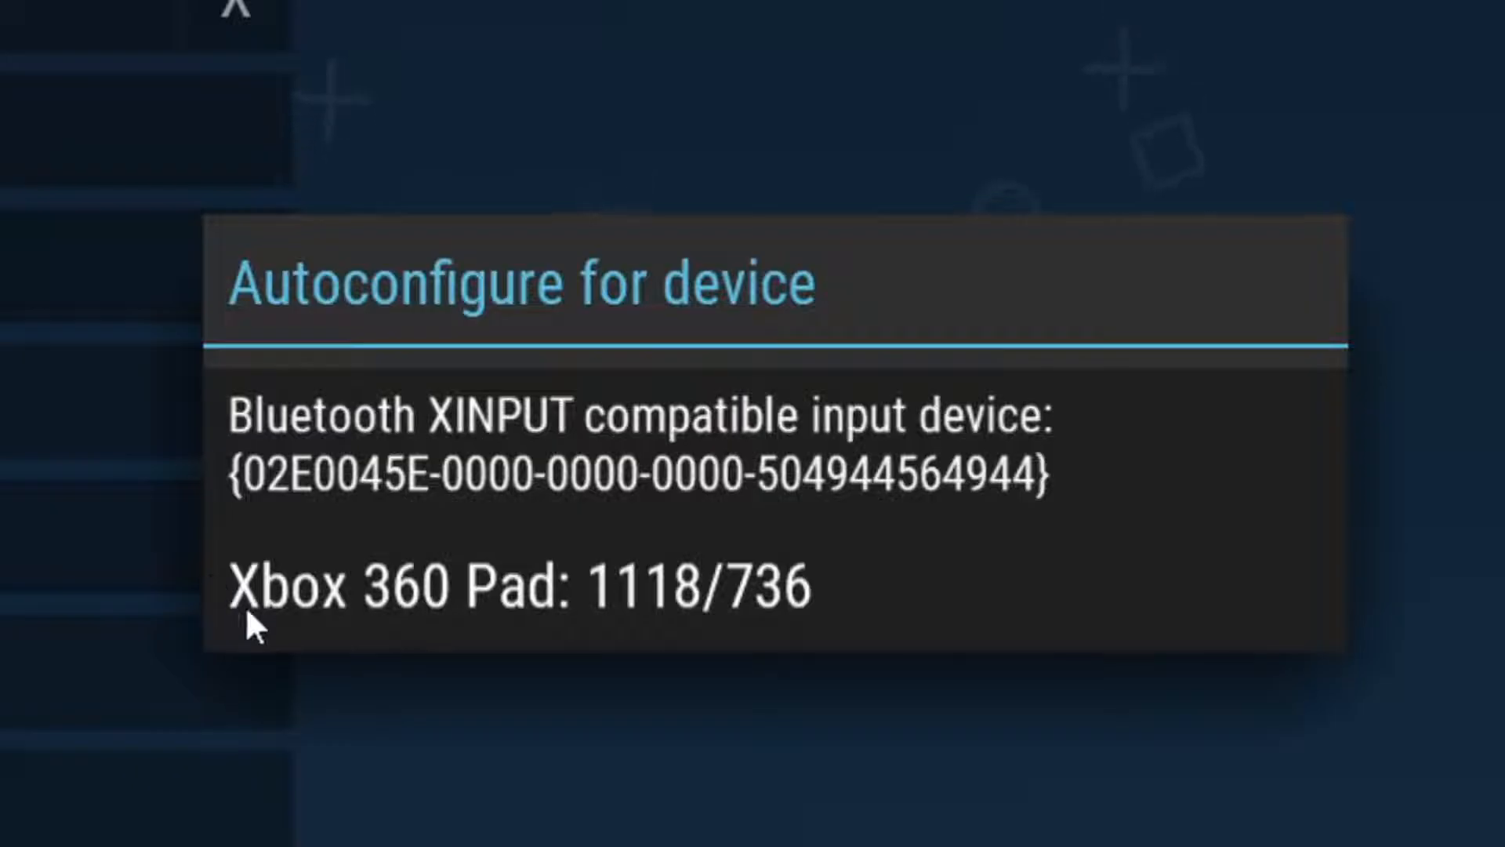
{"action": "mouse_move", "coordinate": [524, 643]}
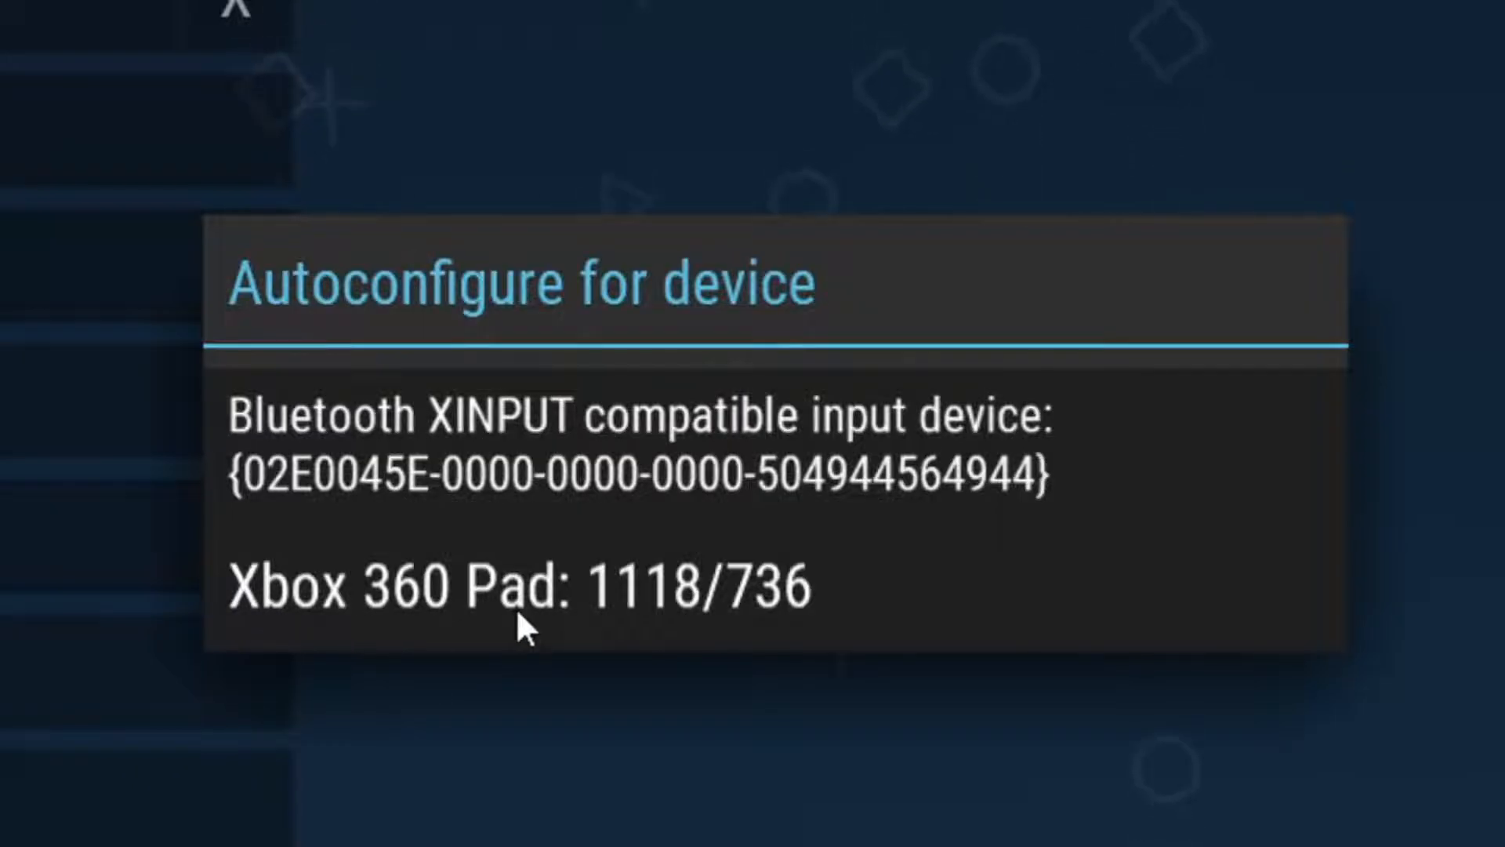
{"action": "mouse_move", "coordinate": [323, 616]}
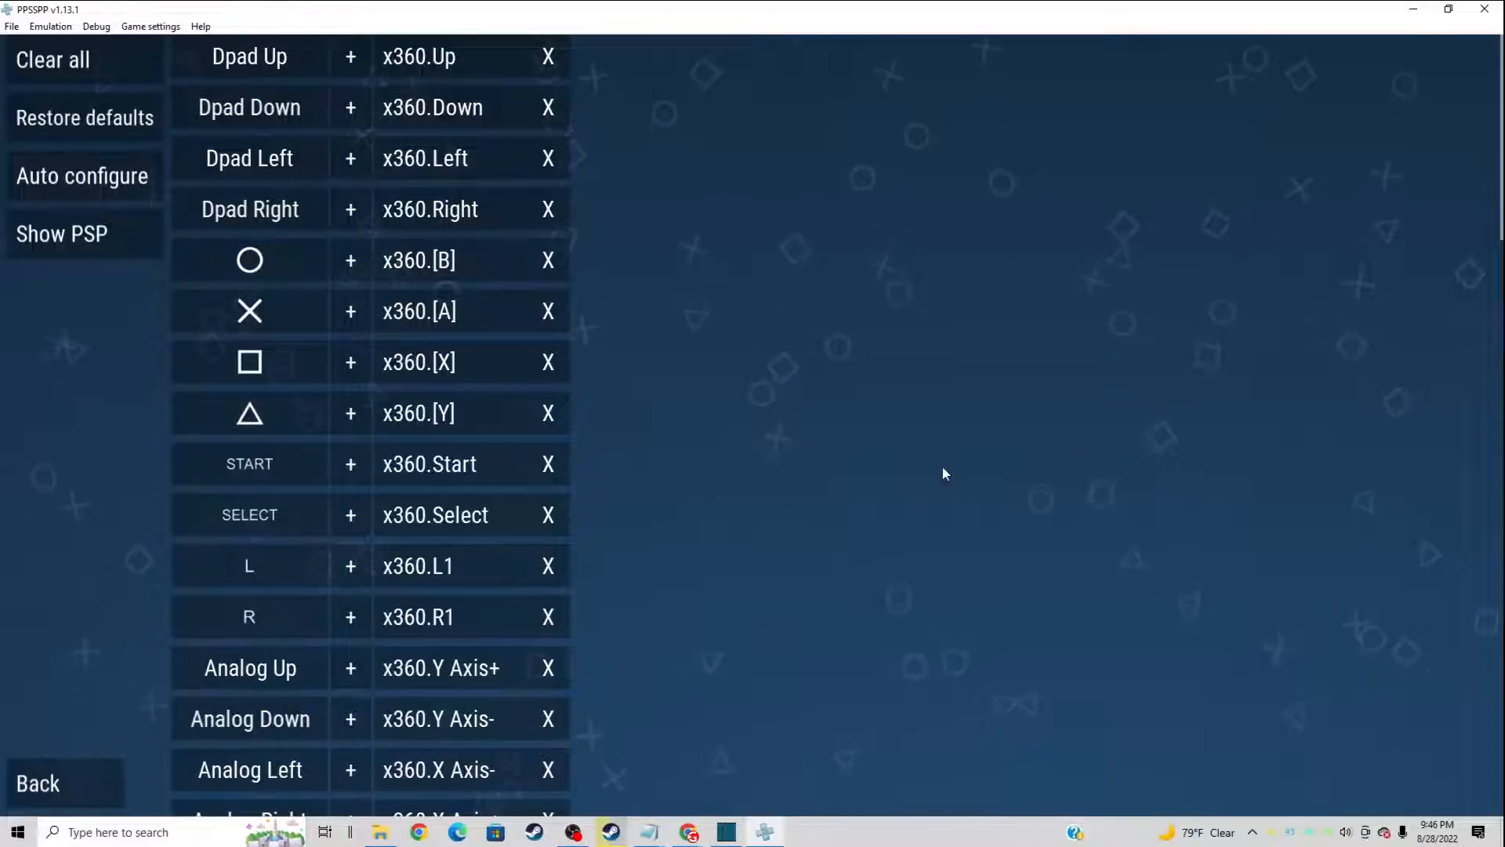
{"action": "mouse_move", "coordinate": [936, 476]}
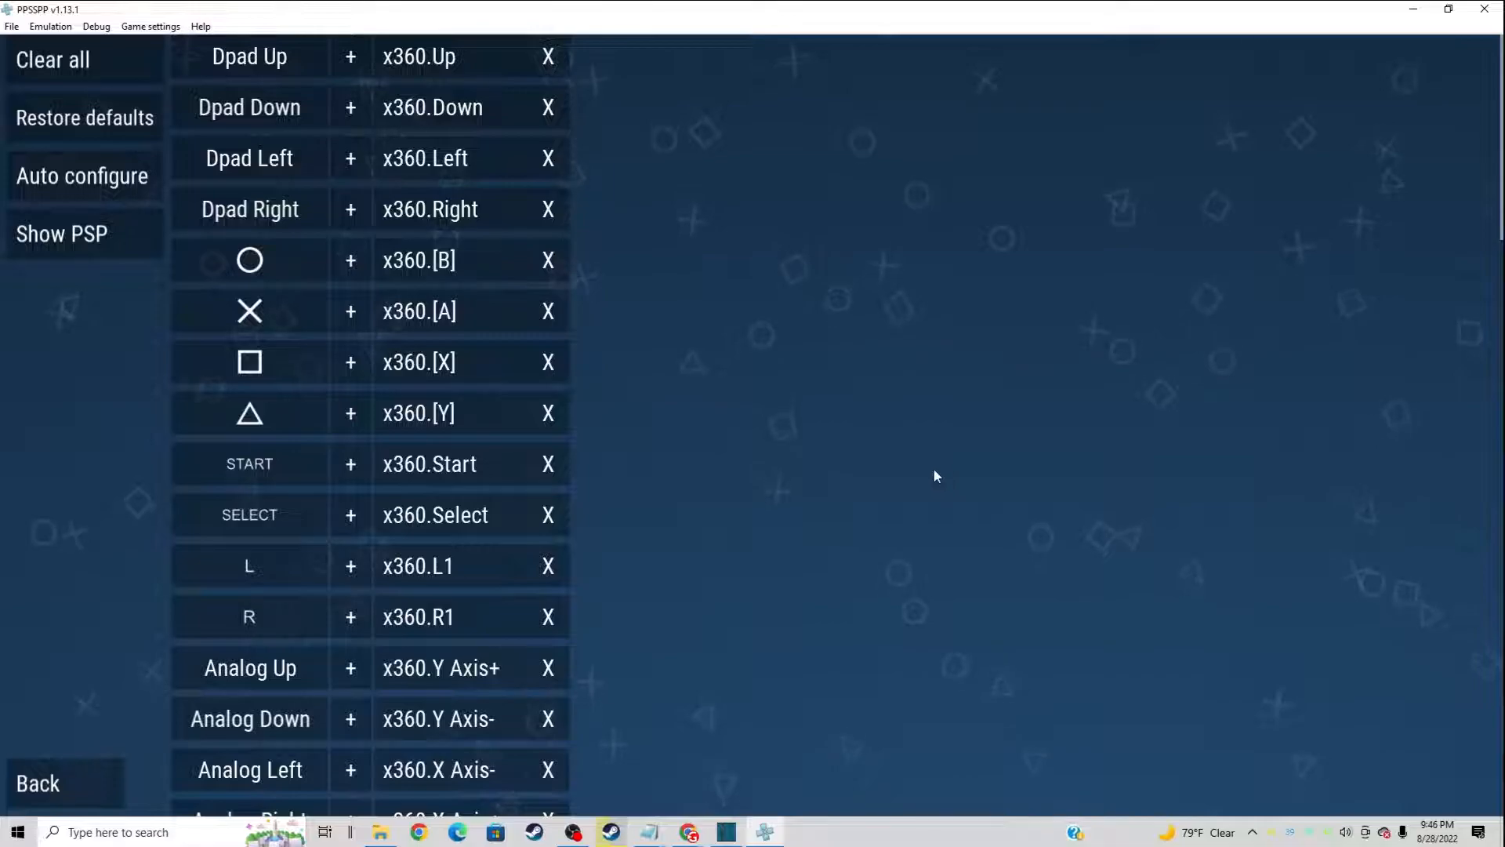
Launch LittleBigPlanet from the Games library and bring up its game menu
{"action": "left_click", "coordinate": [38, 784]}
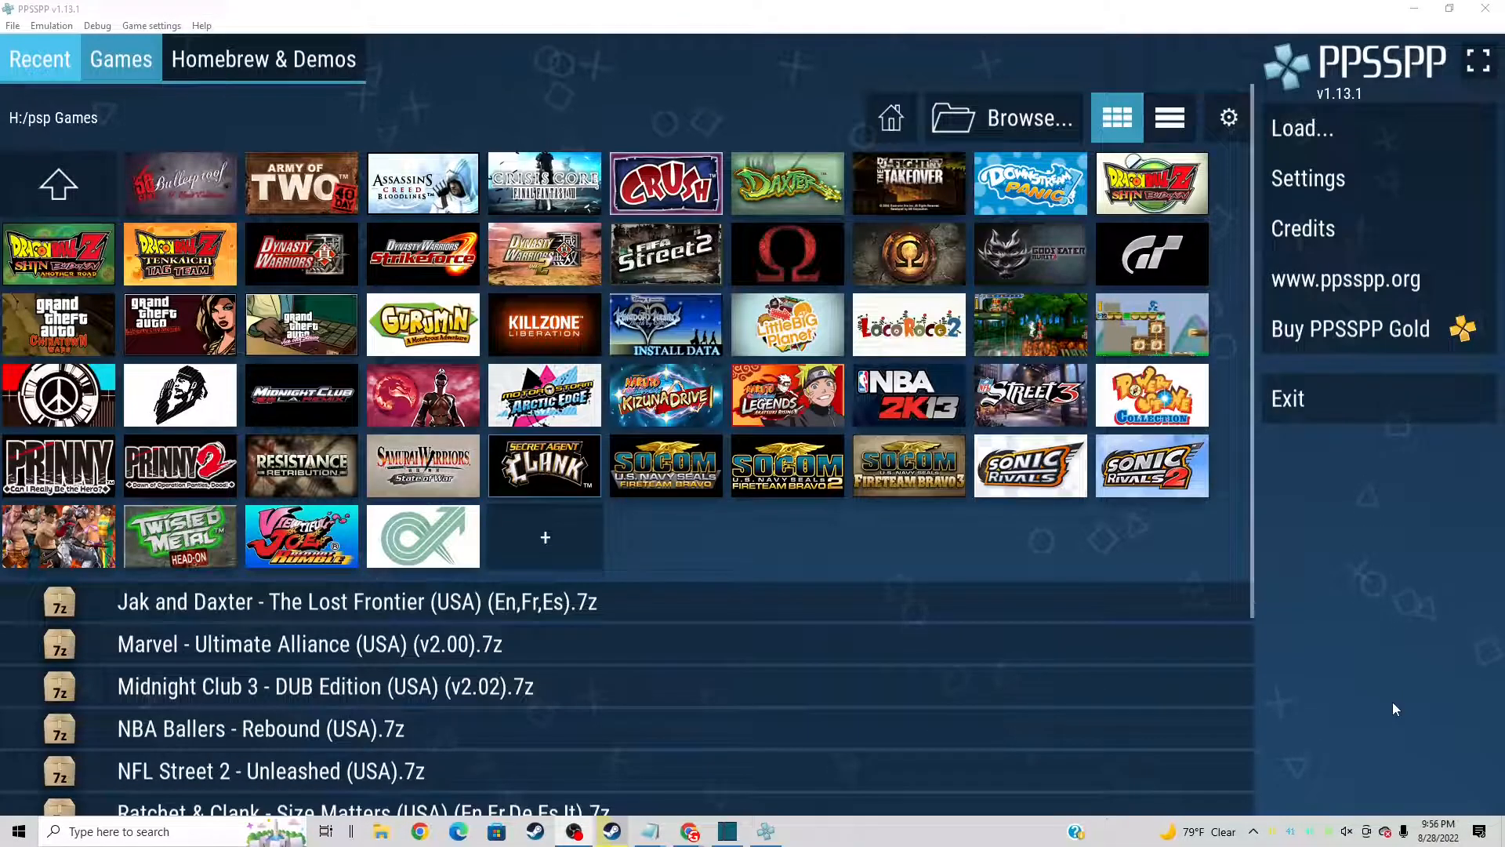
{"action": "mouse_move", "coordinate": [835, 563]}
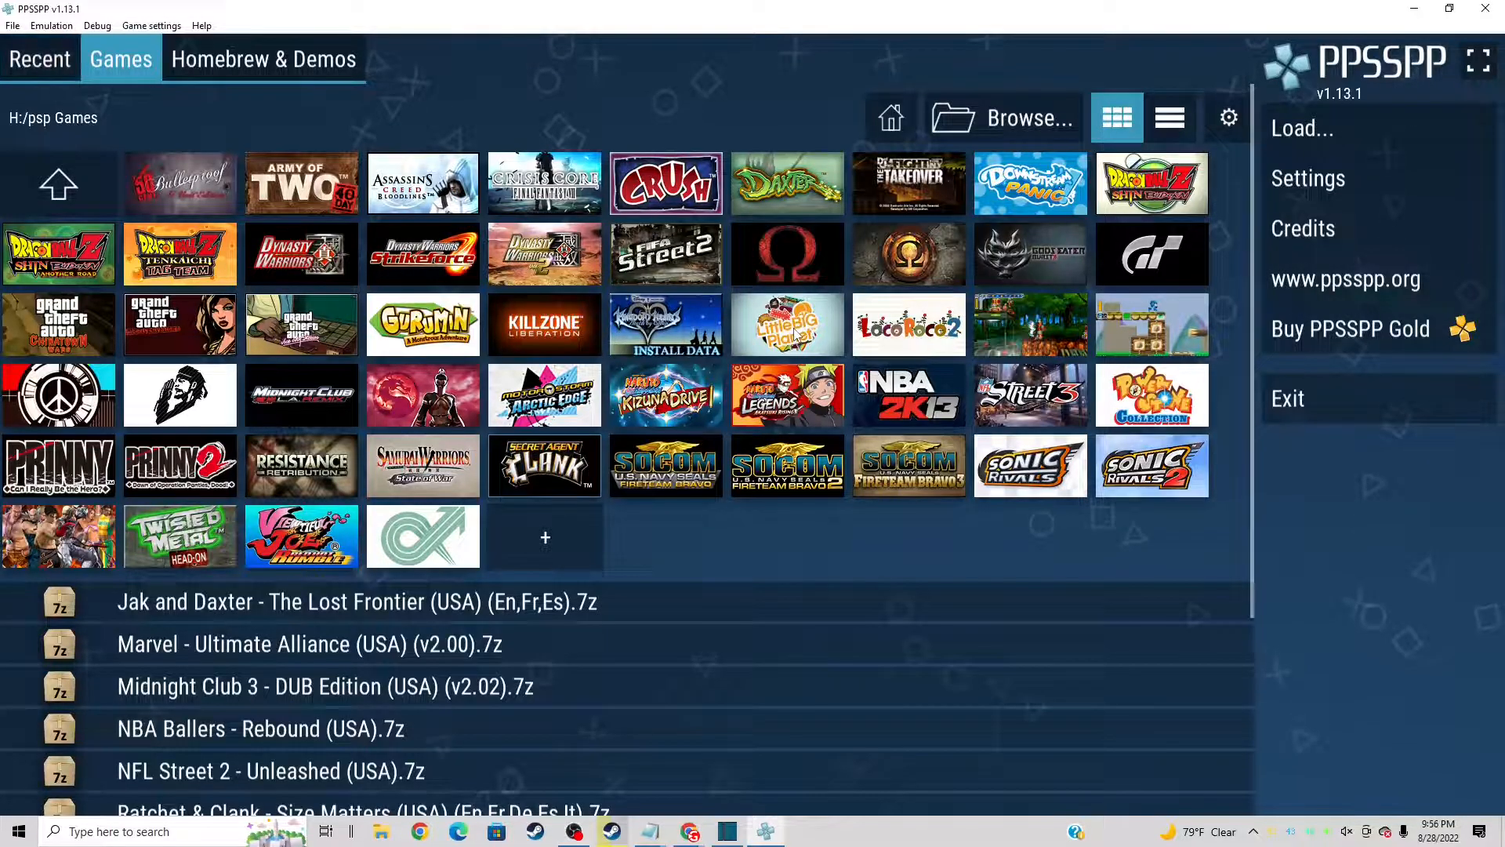
{"action": "double_click", "coordinate": [787, 323]}
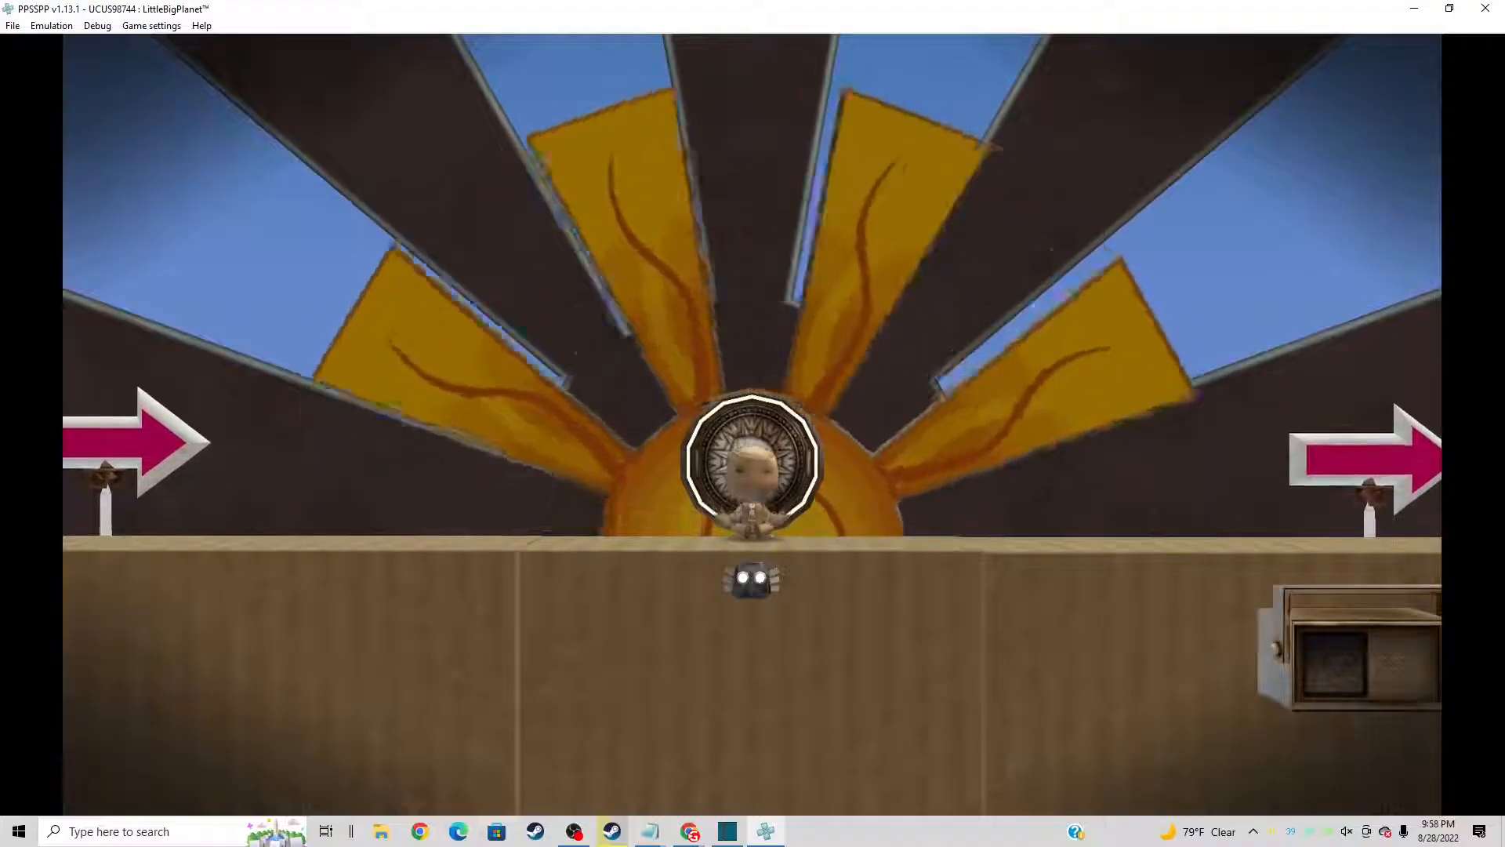
{"action": "left_click", "coordinate": [151, 25]}
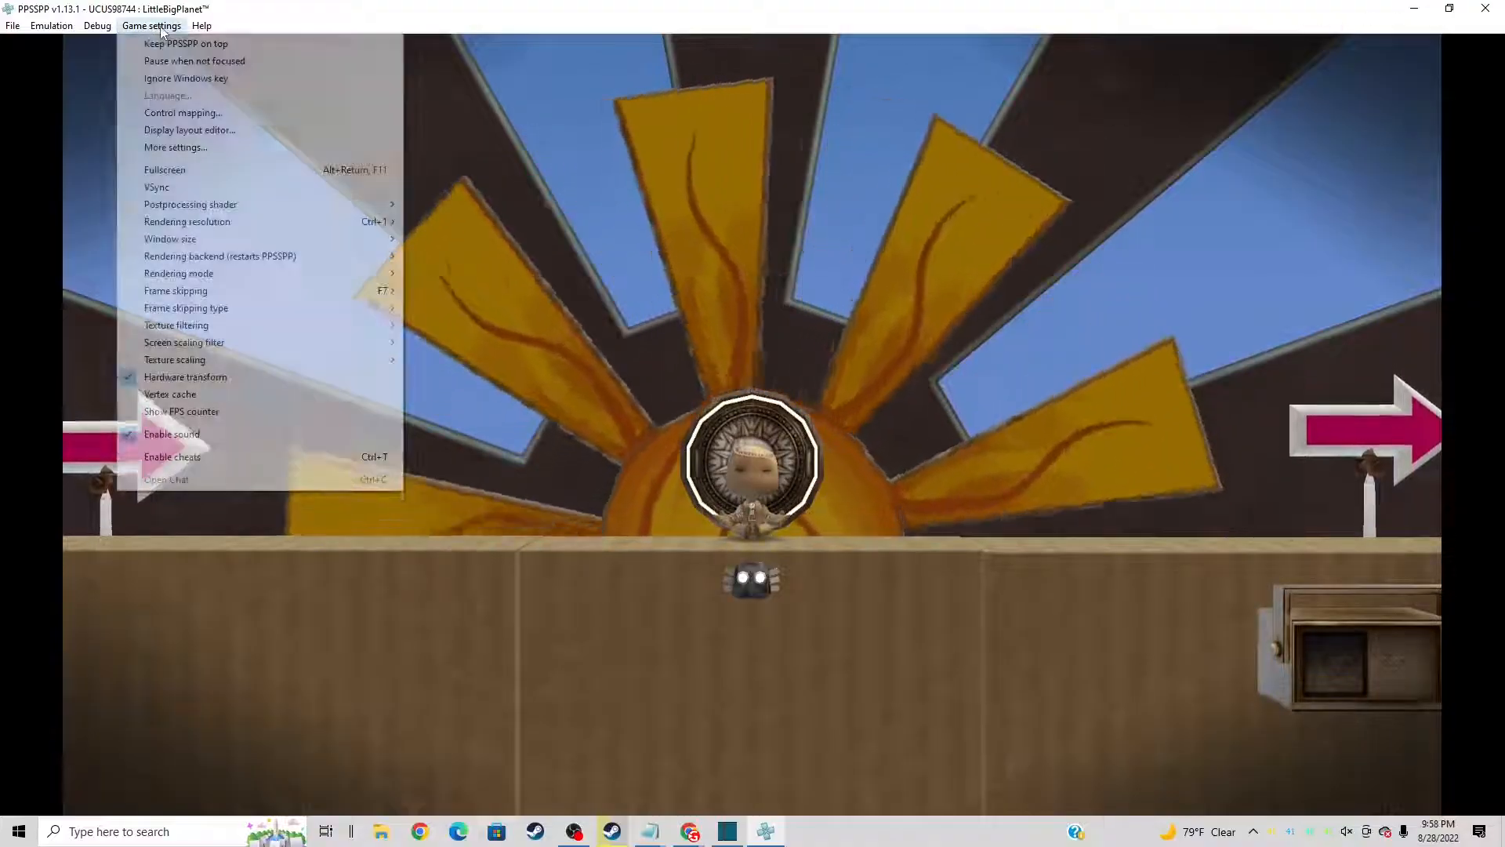